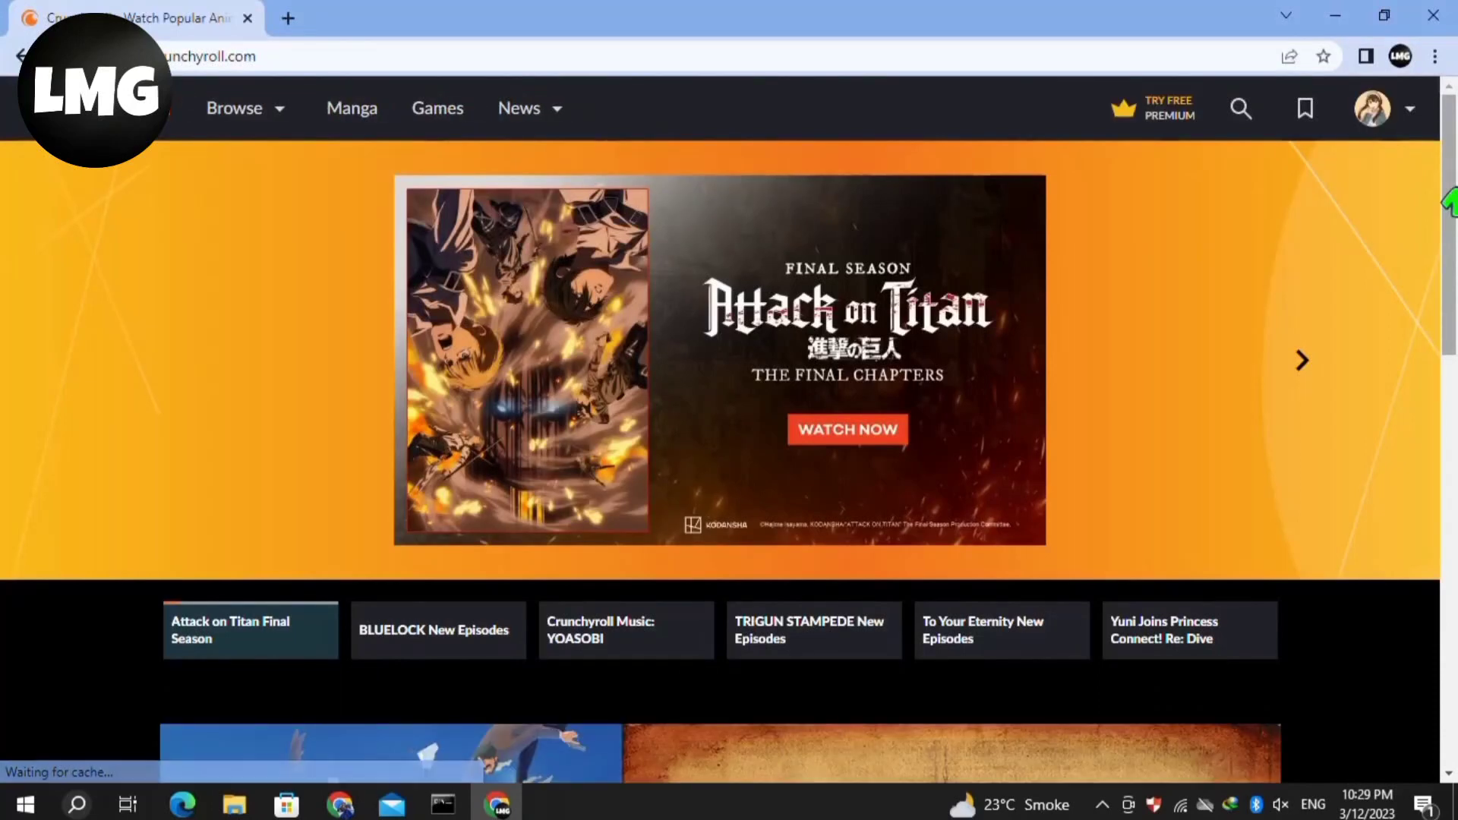
{"action": "mouse_move", "coordinate": [821, 397]}
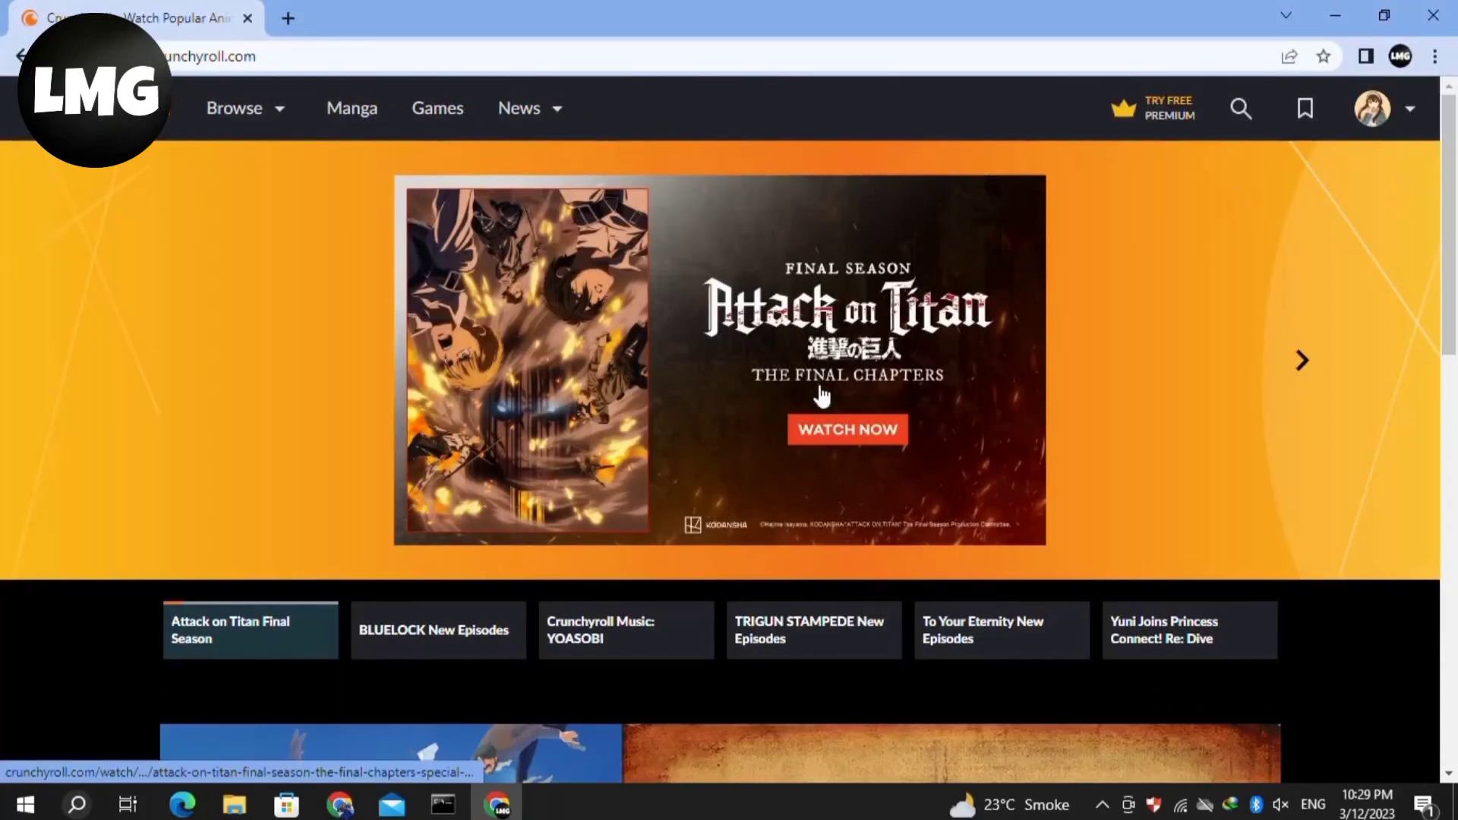
{"action": "mouse_move", "coordinate": [1232, 241]}
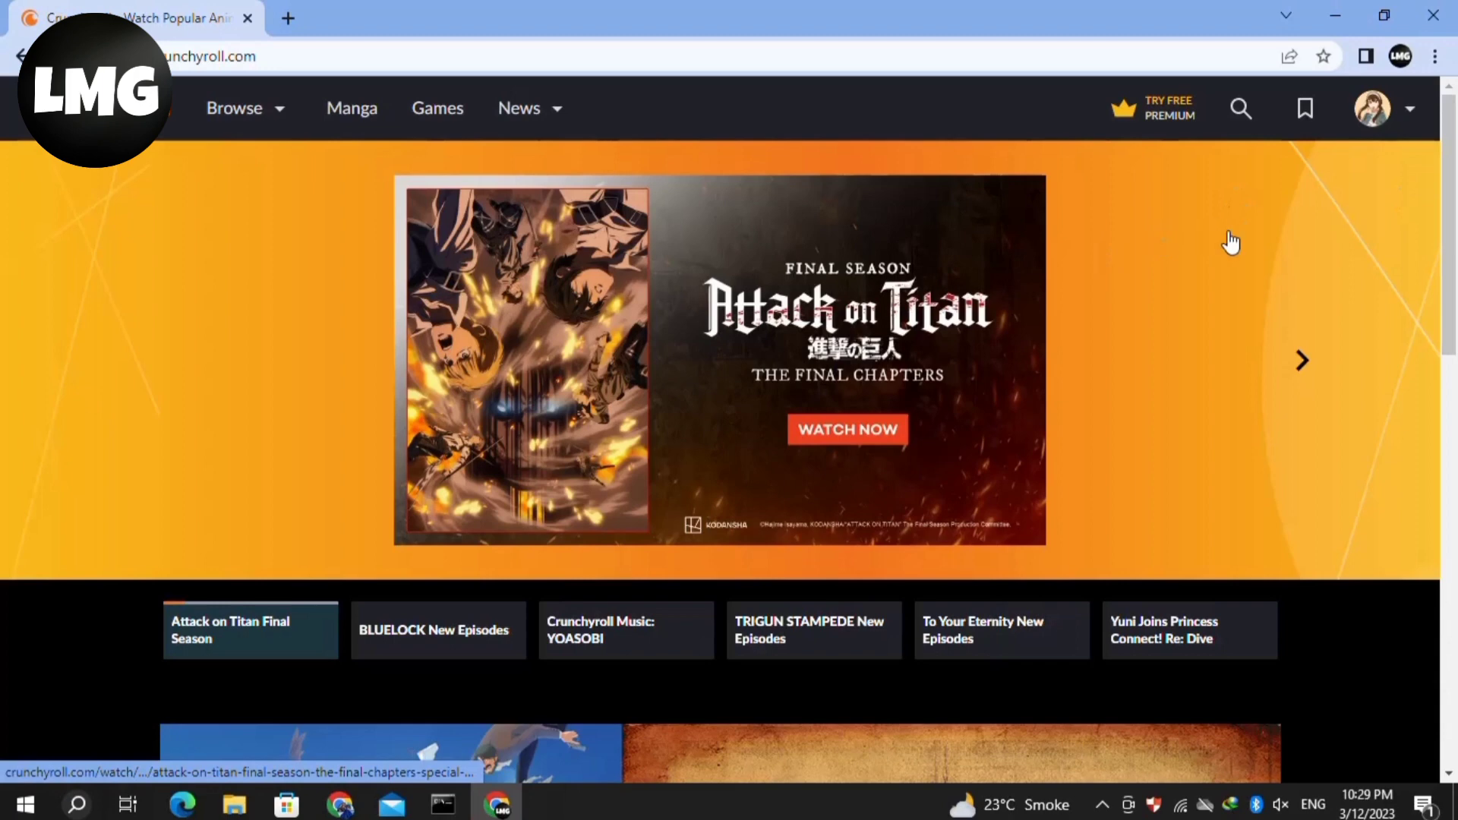
{"action": "mouse_move", "coordinate": [1370, 133]}
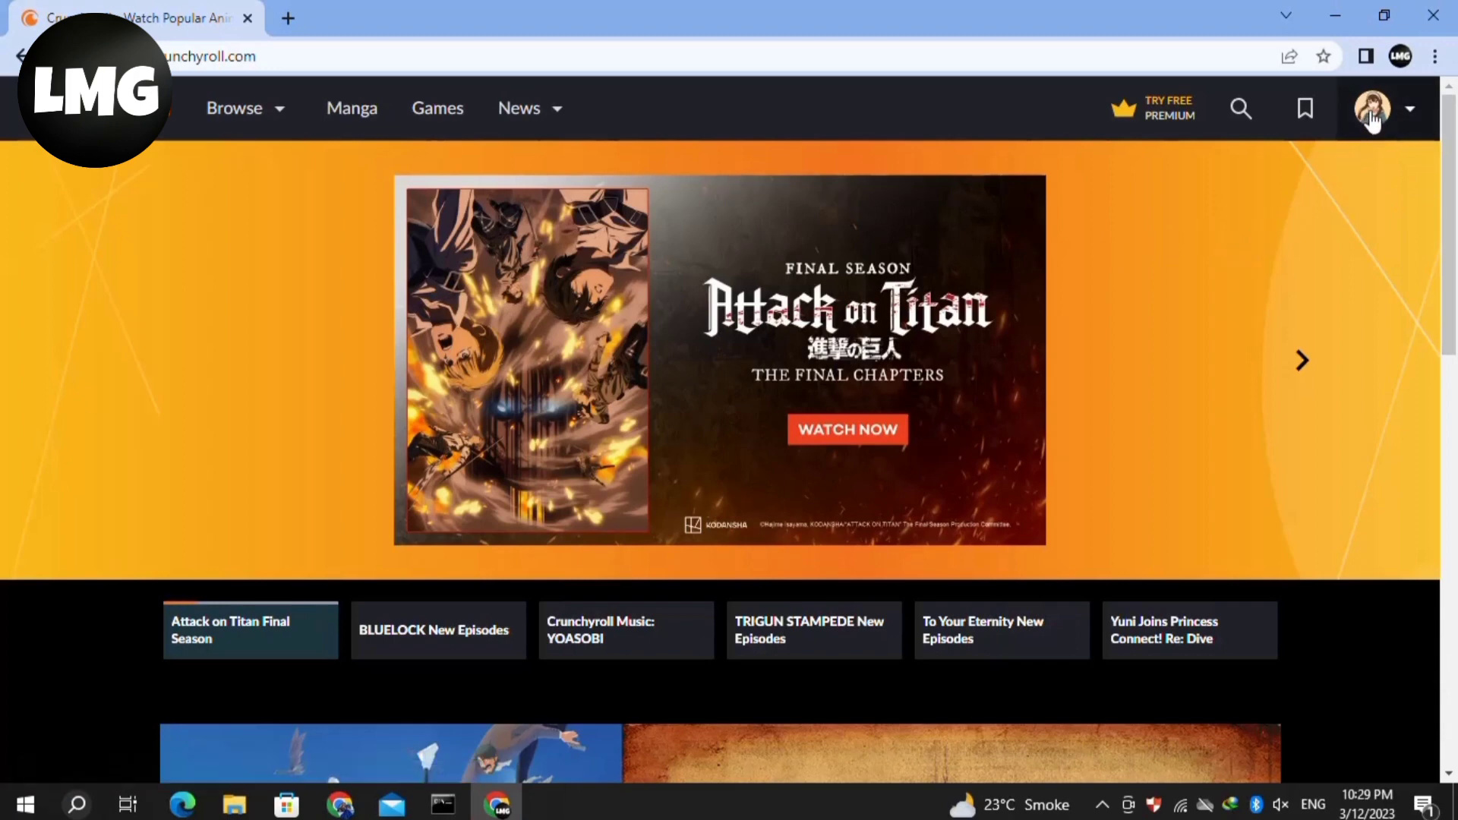
- Open the 'Saving 80,000 Gold in Another World for my Retirement' series page from the home page
{"action": "left_click", "coordinate": [1371, 108]}
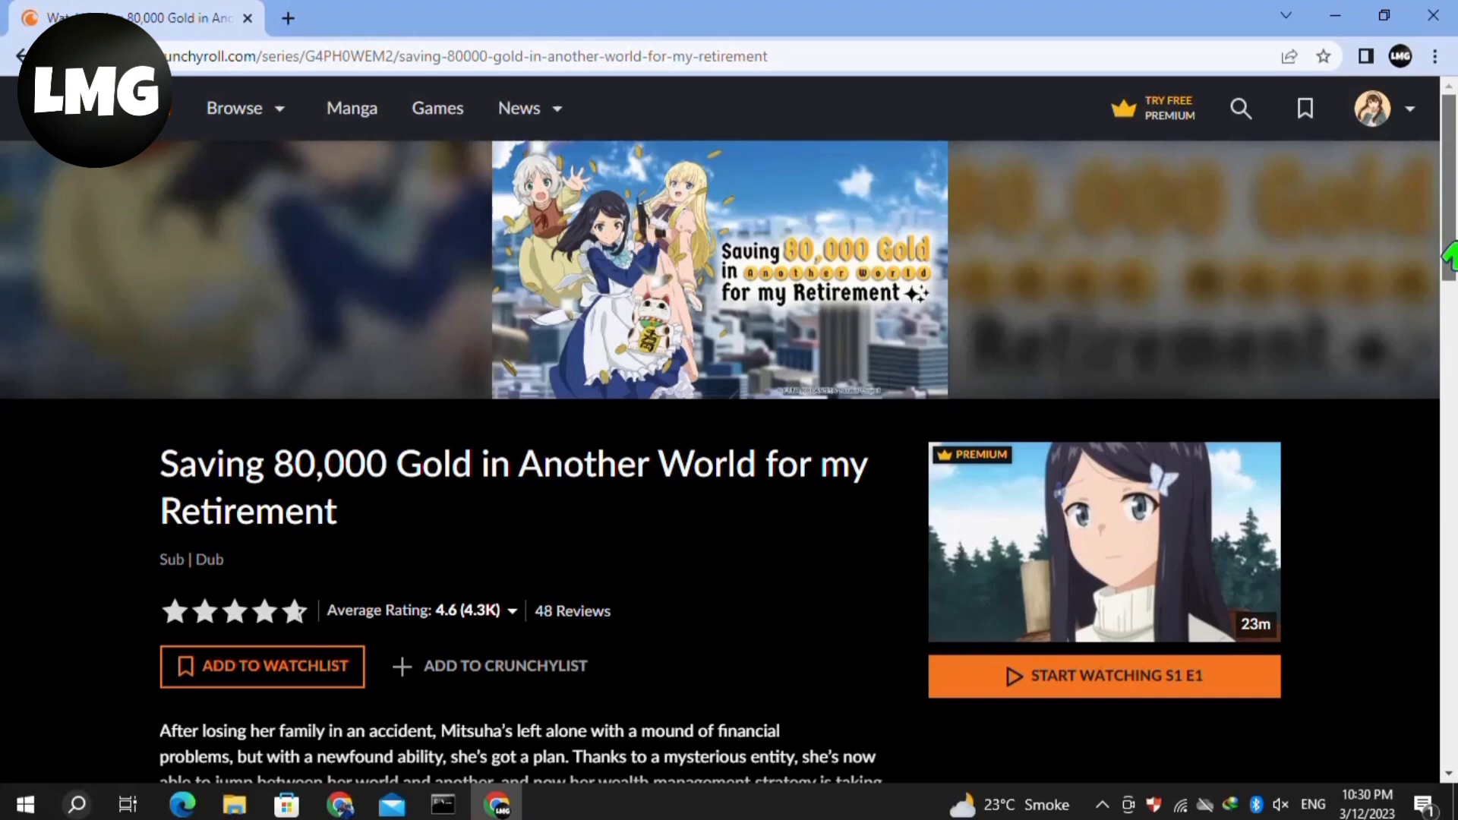
- Change the site language from English (US) to Español using the footer language dropdown
{"action": "scroll", "scroll_direction": "down", "scroll_amount": 3}
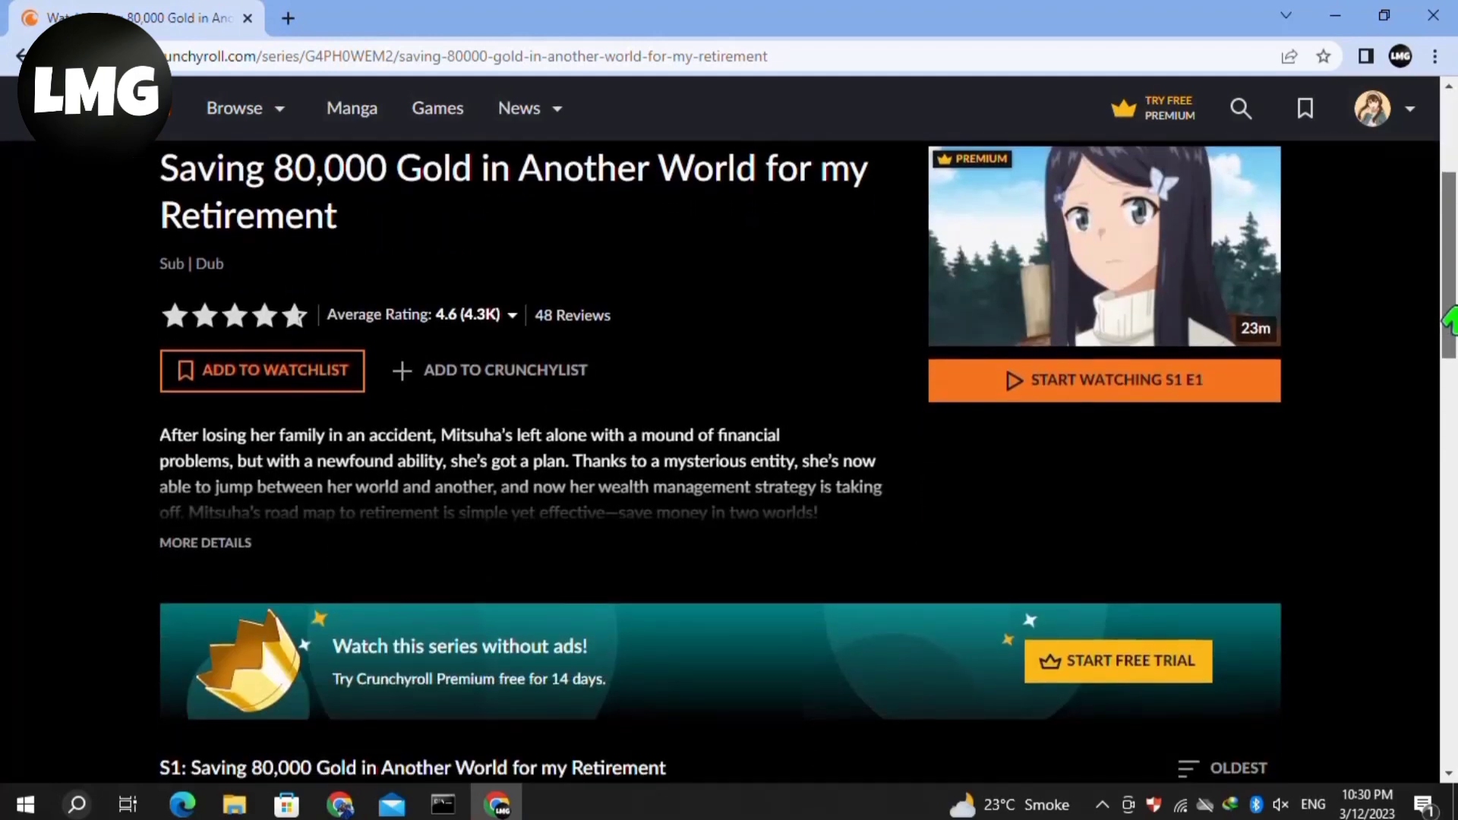
{"action": "scroll", "scroll_direction": "down", "scroll_amount": 3}
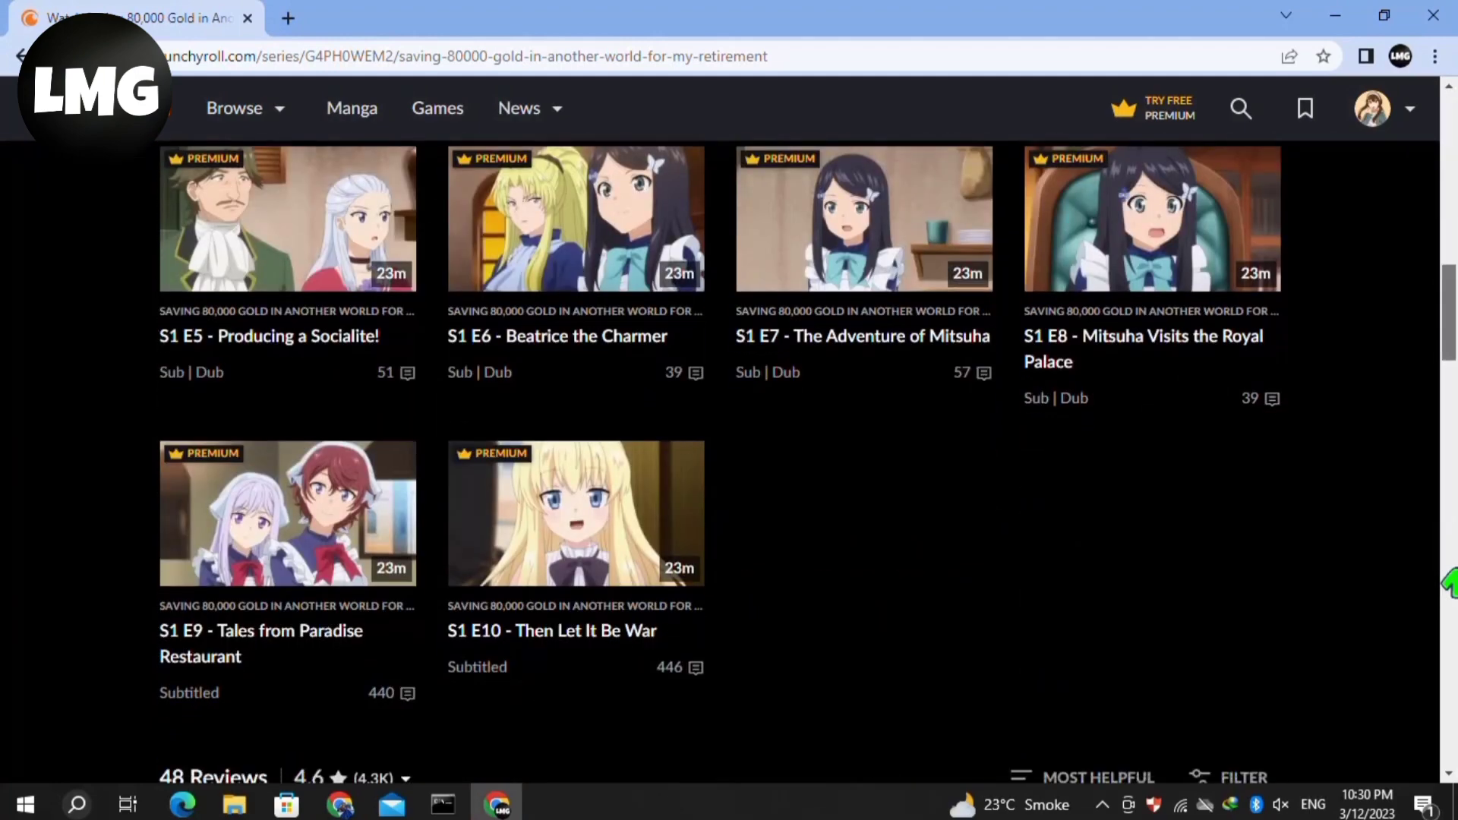
{"action": "scroll", "scroll_direction": "down", "scroll_amount": 3}
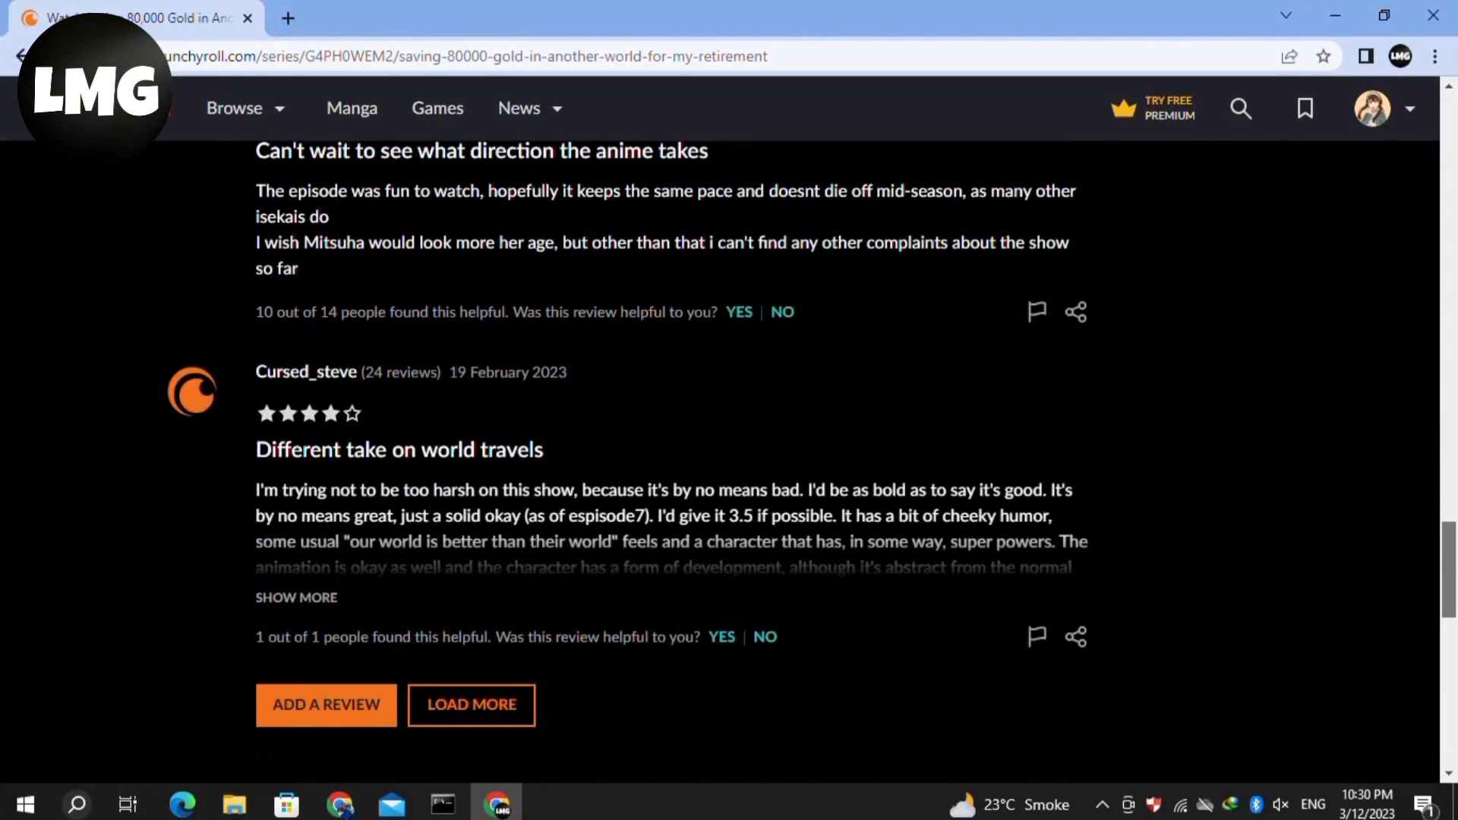
{"action": "scroll", "scroll_direction": "down", "scroll_amount": 3}
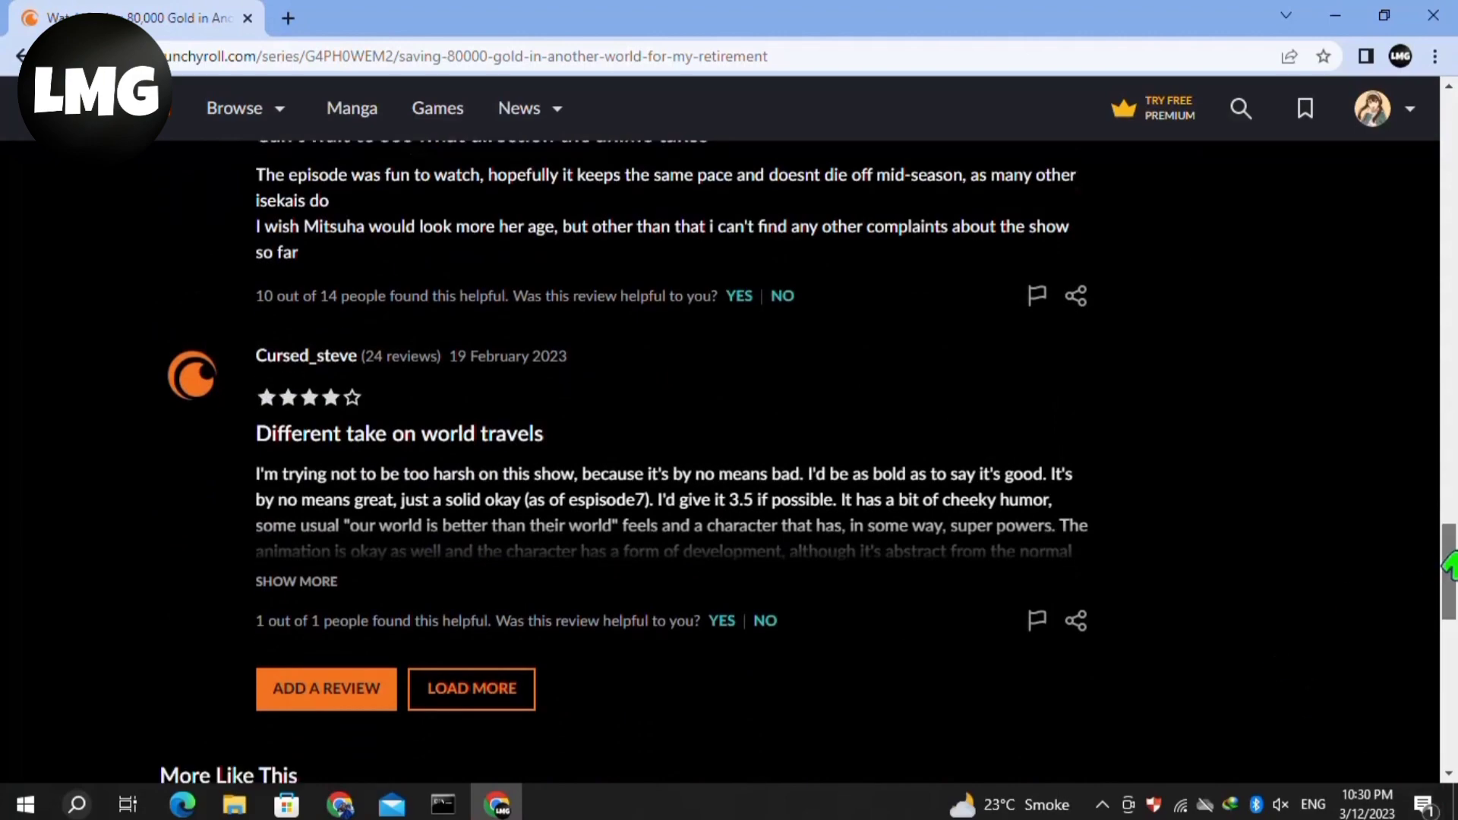
{"action": "scroll", "scroll_direction": "down", "scroll_amount": 3}
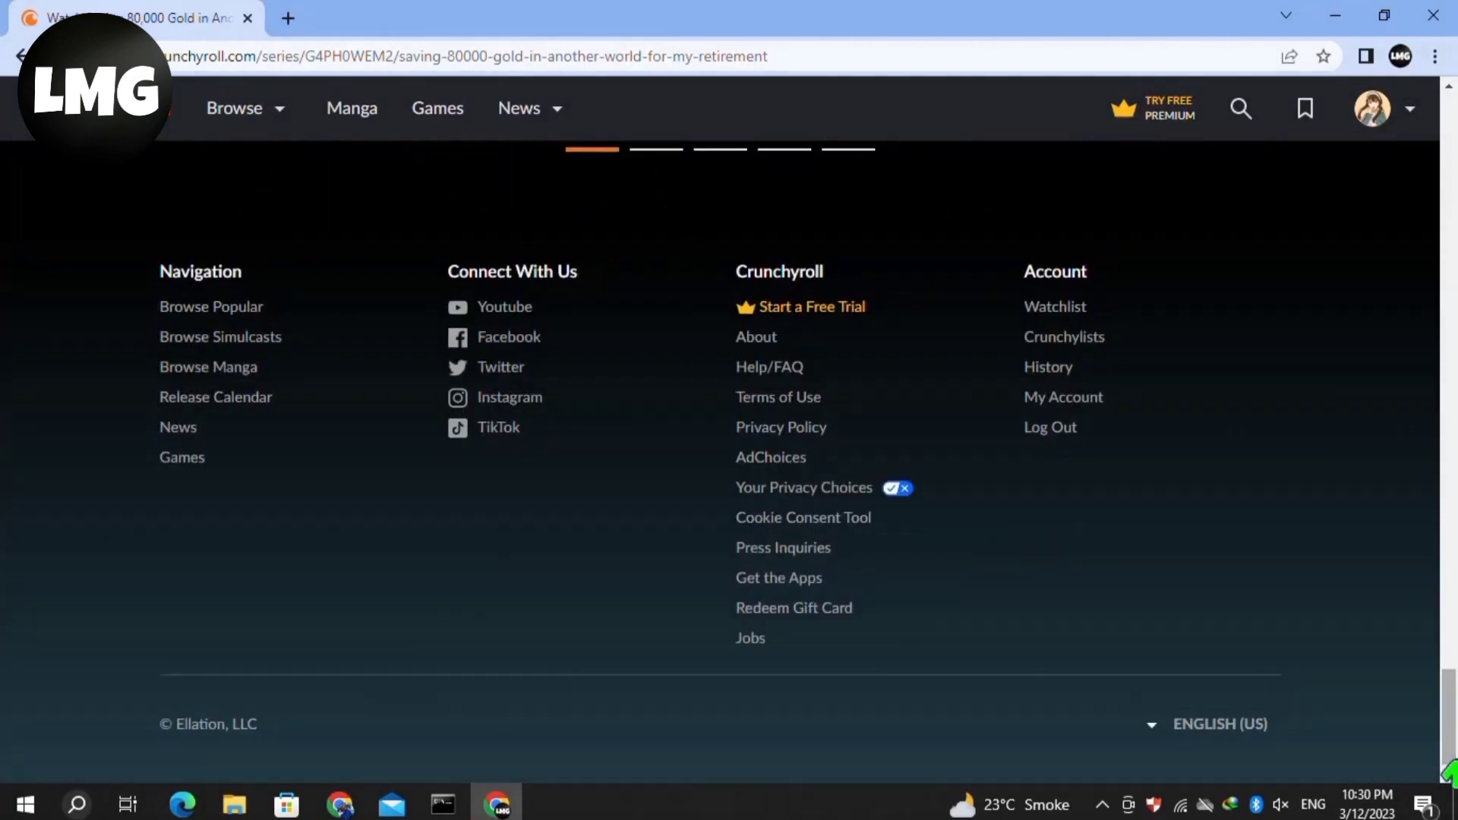
{"action": "left_click", "coordinate": [1219, 724]}
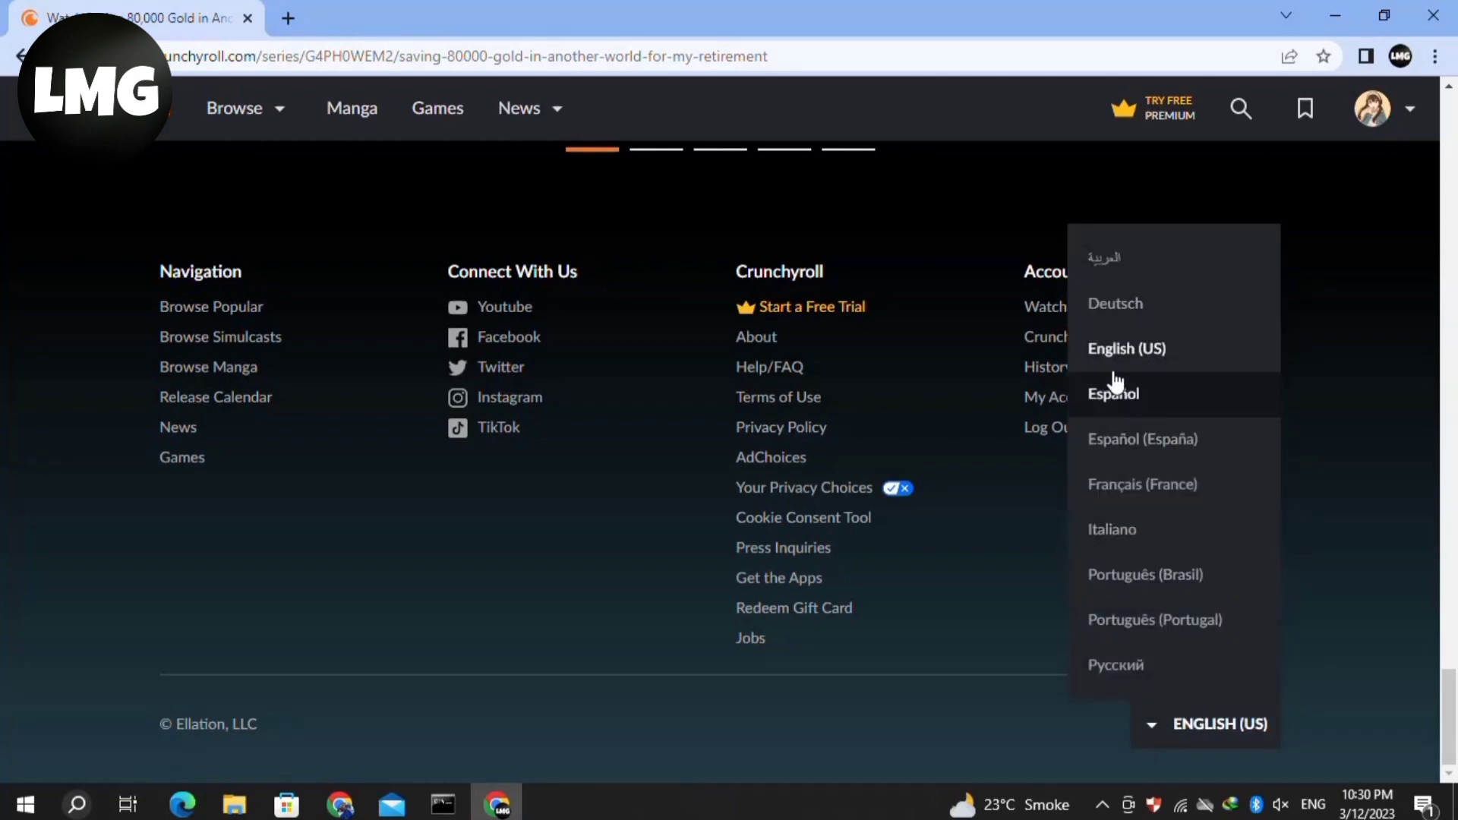
{"action": "left_click", "coordinate": [1112, 394]}
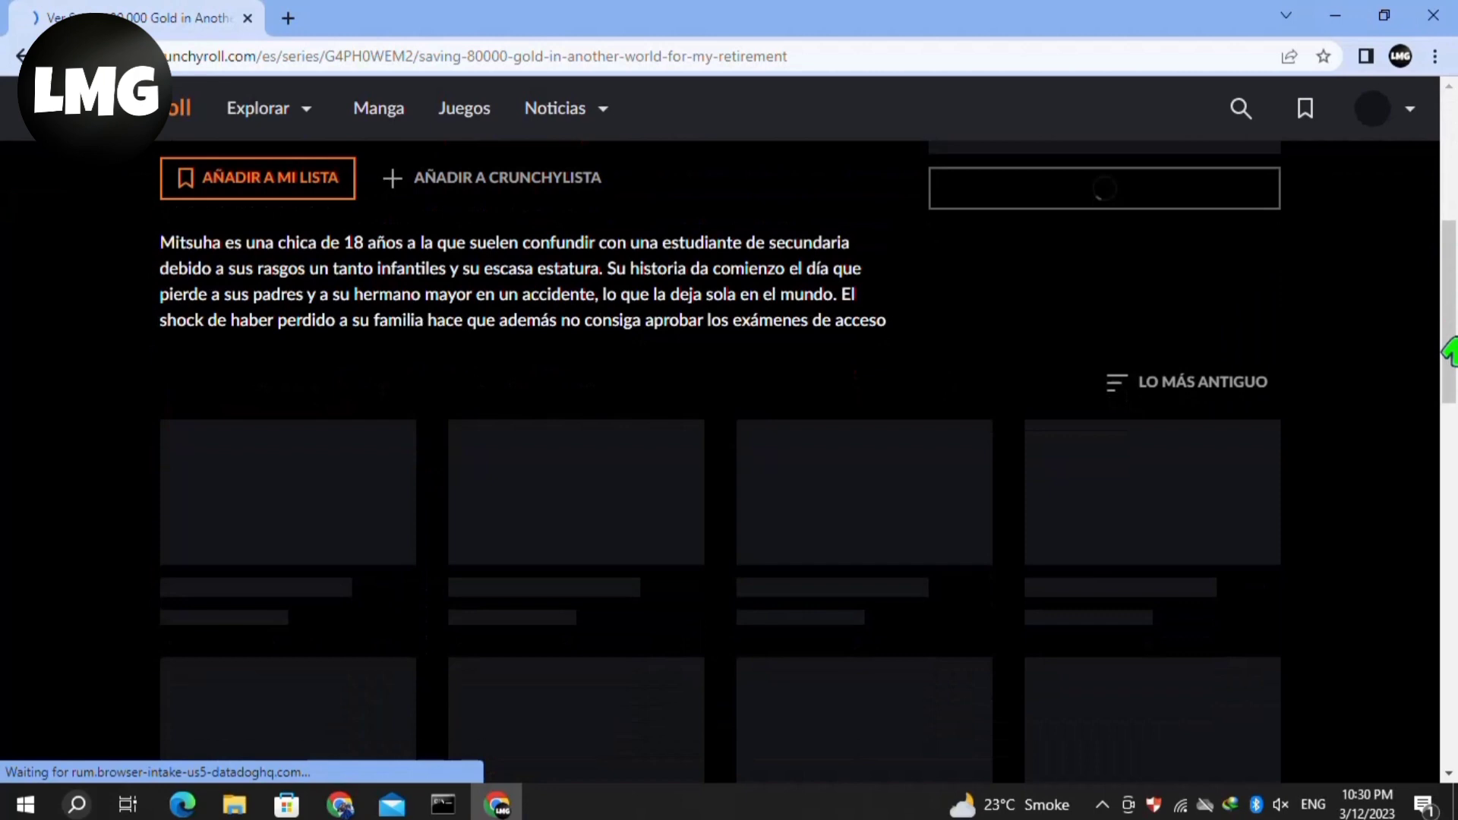
{"action": "scroll", "scroll_direction": "down", "scroll_amount": 3}
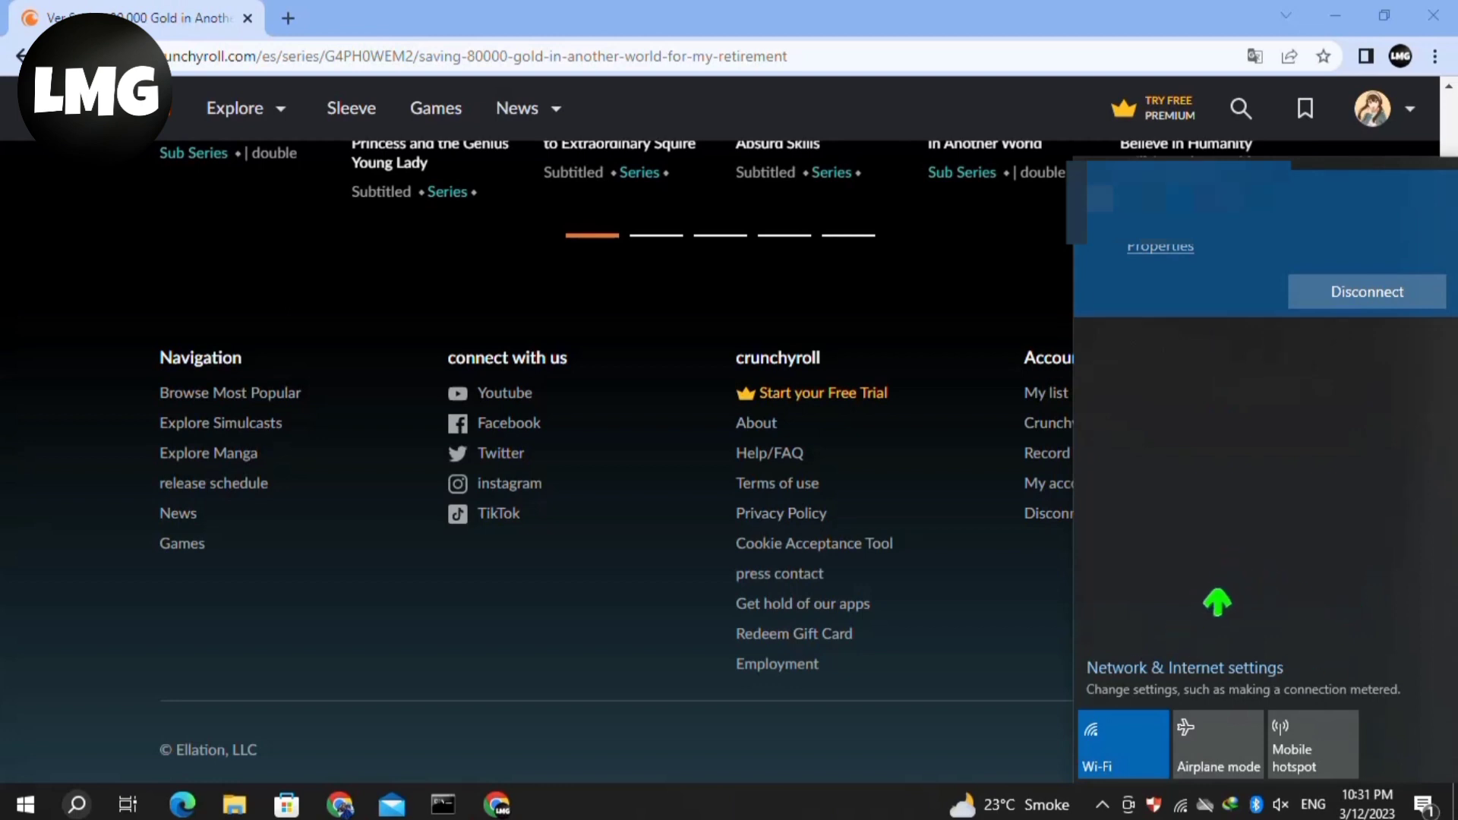
- Toggle airplane mode on and back off in the network flyout, then close the flyout
{"action": "left_click", "coordinate": [1217, 744]}
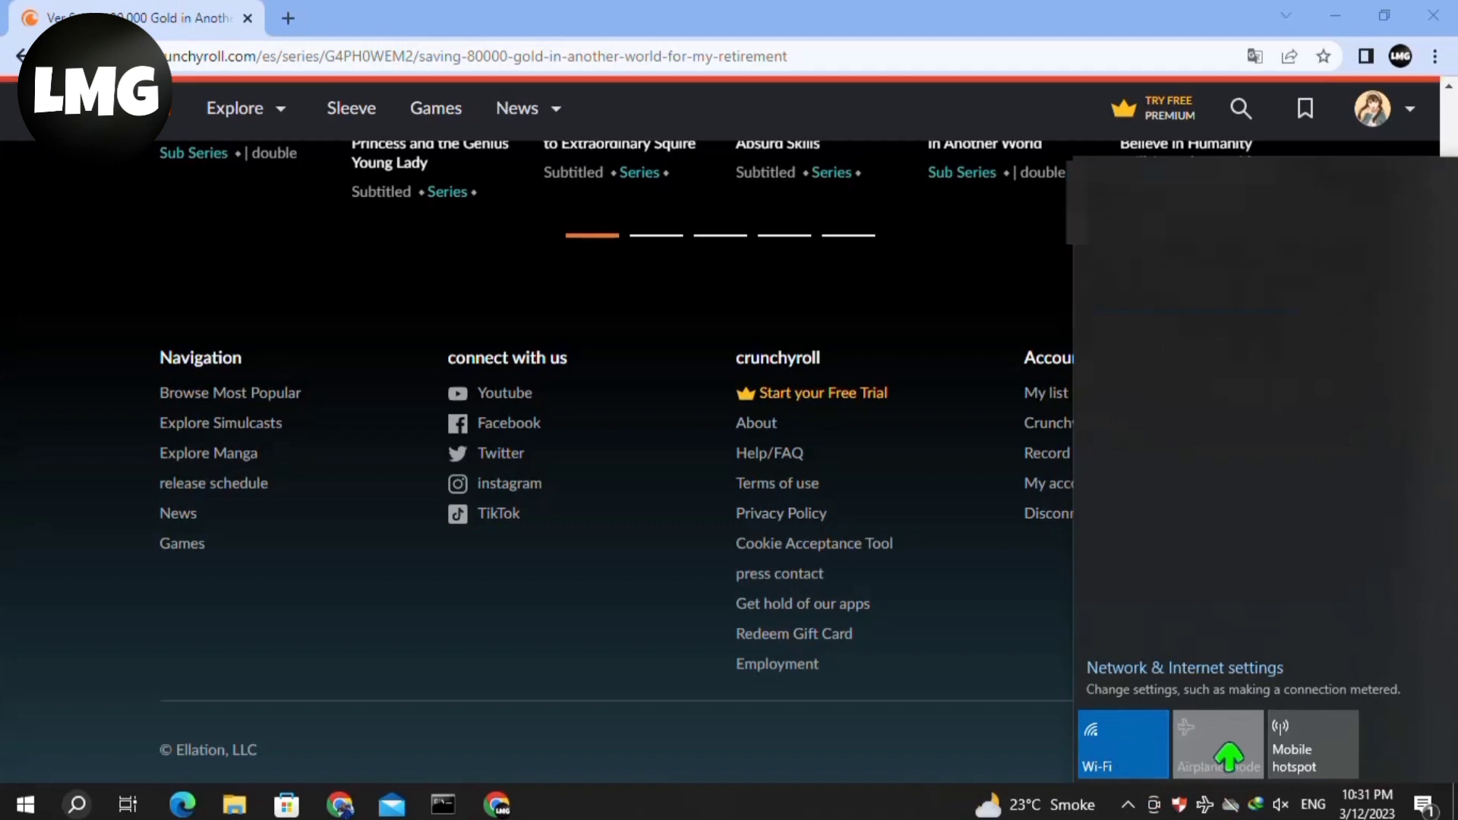
{"action": "left_click", "coordinate": [1218, 745]}
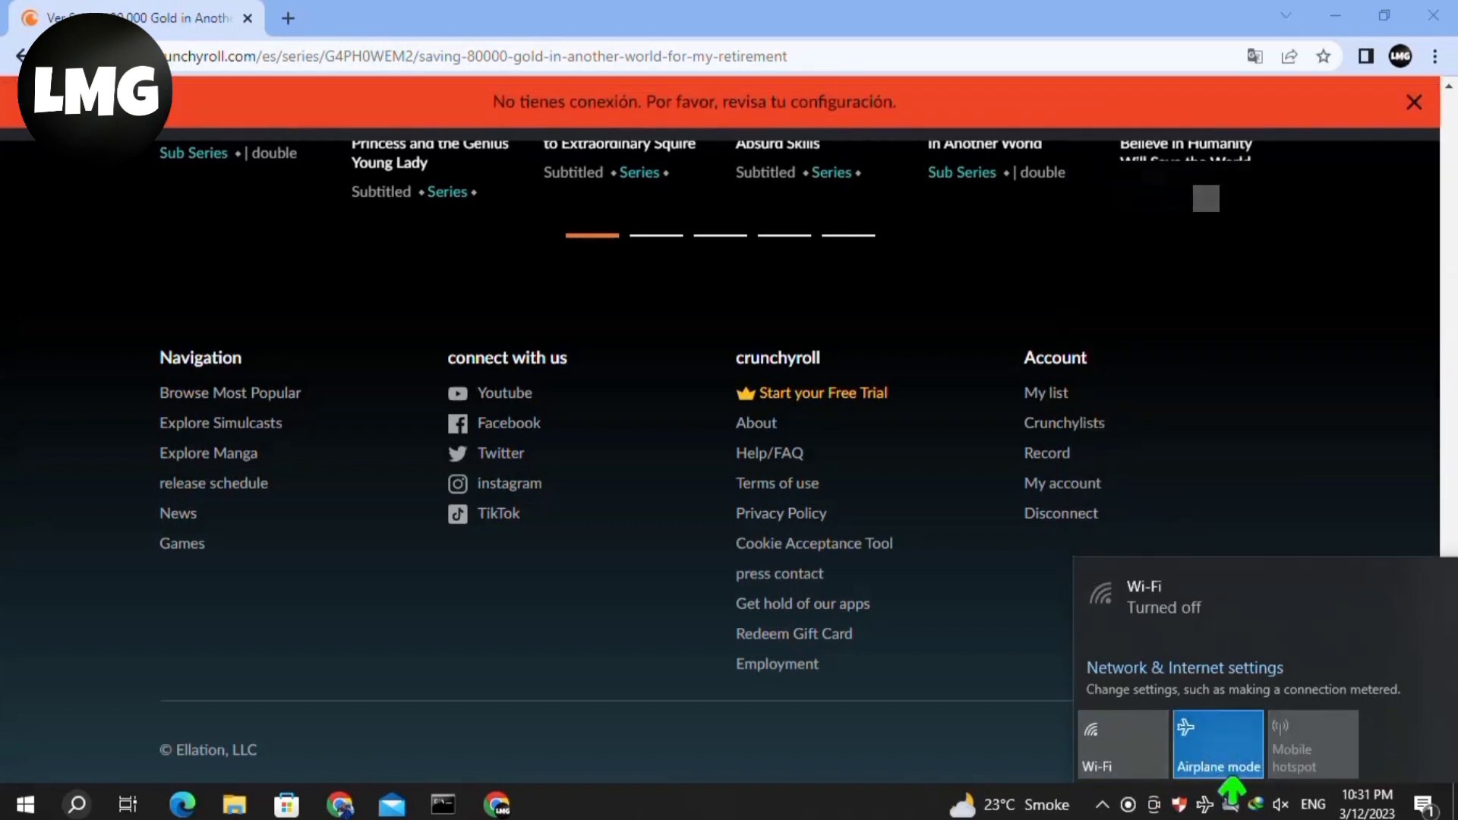
{"action": "left_click", "coordinate": [1218, 744]}
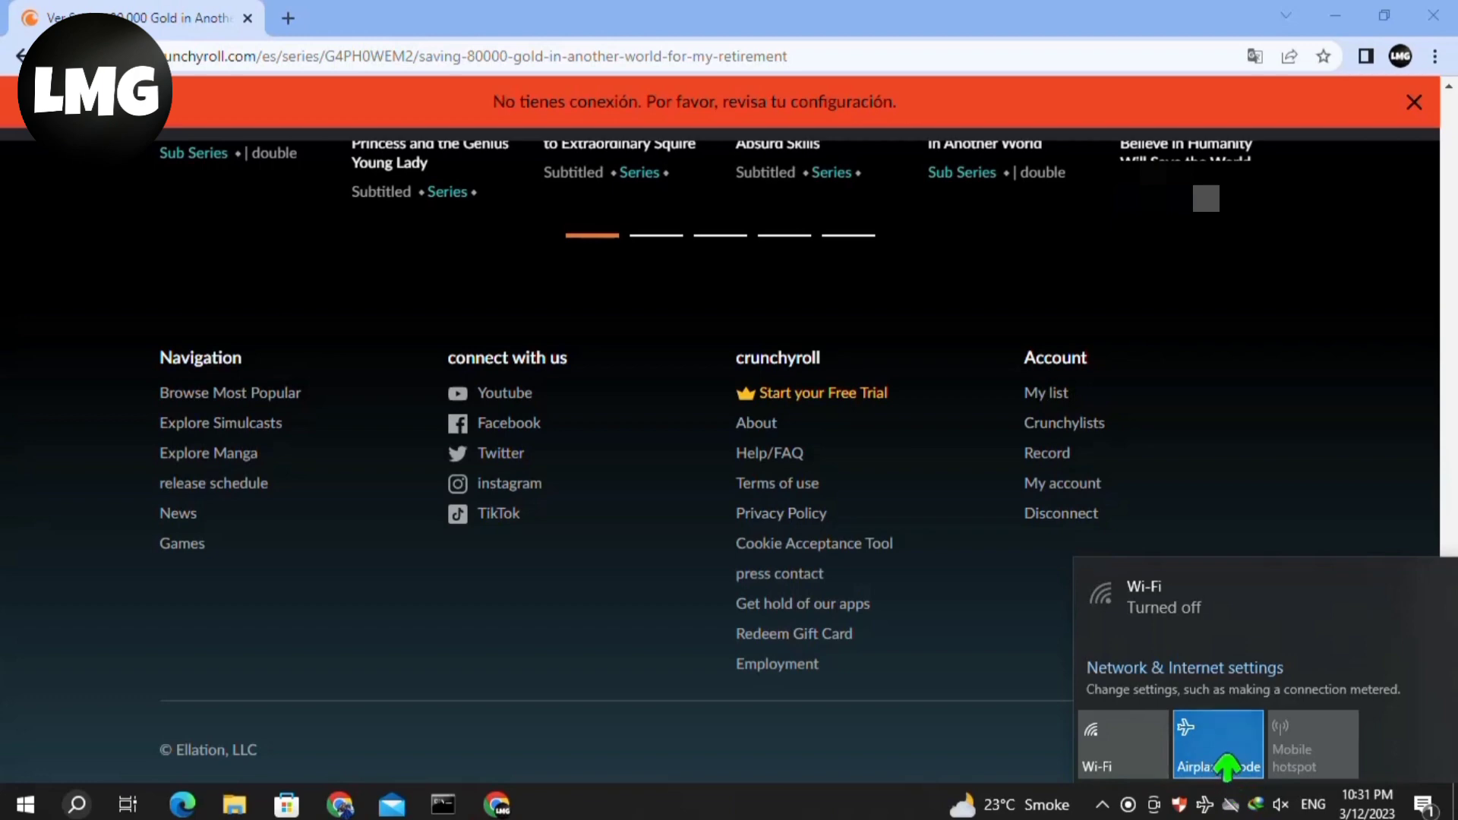
{"action": "left_click", "coordinate": [1122, 745]}
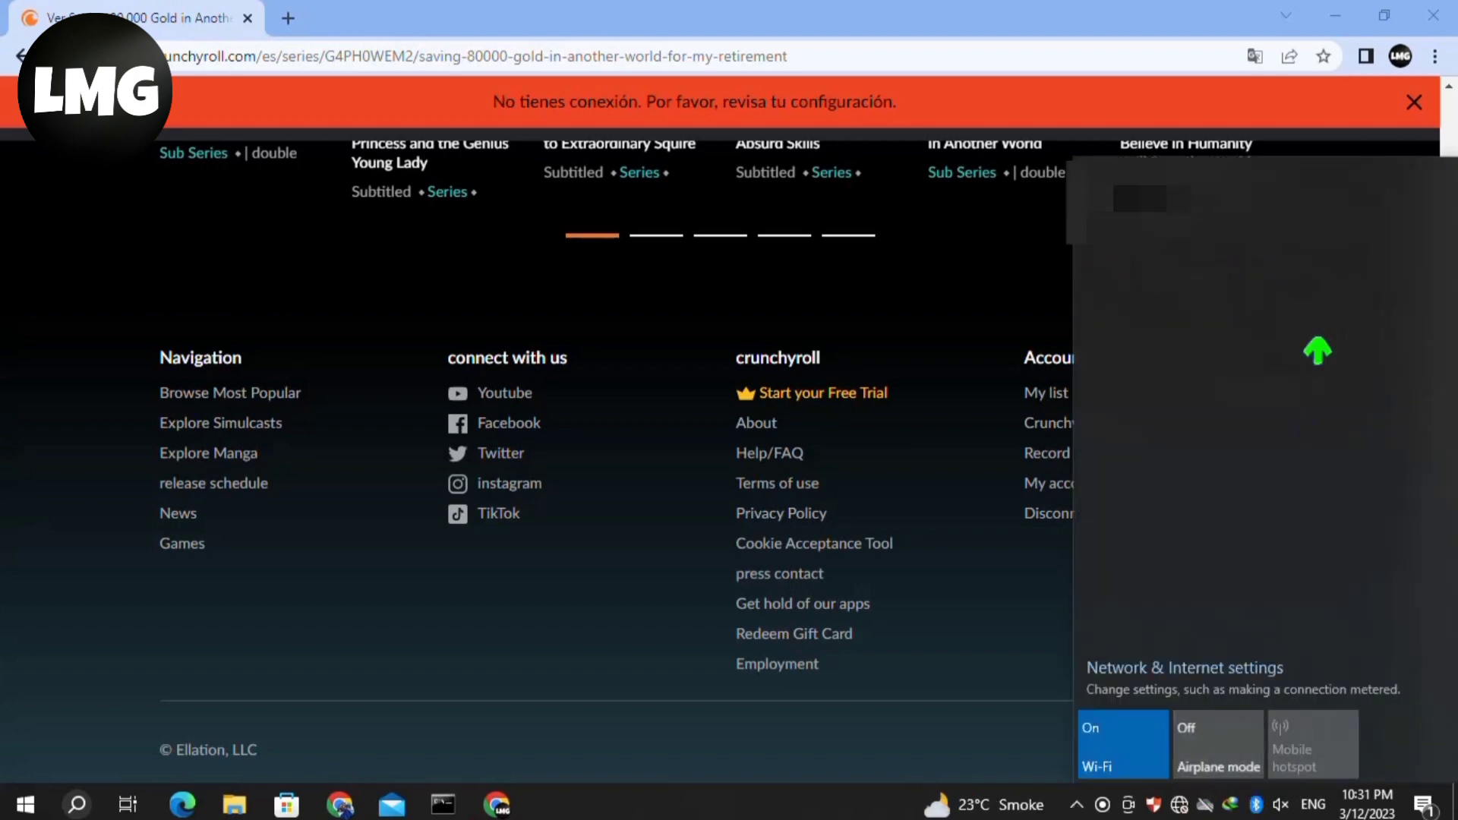
{"action": "left_click", "coordinate": [1218, 745]}
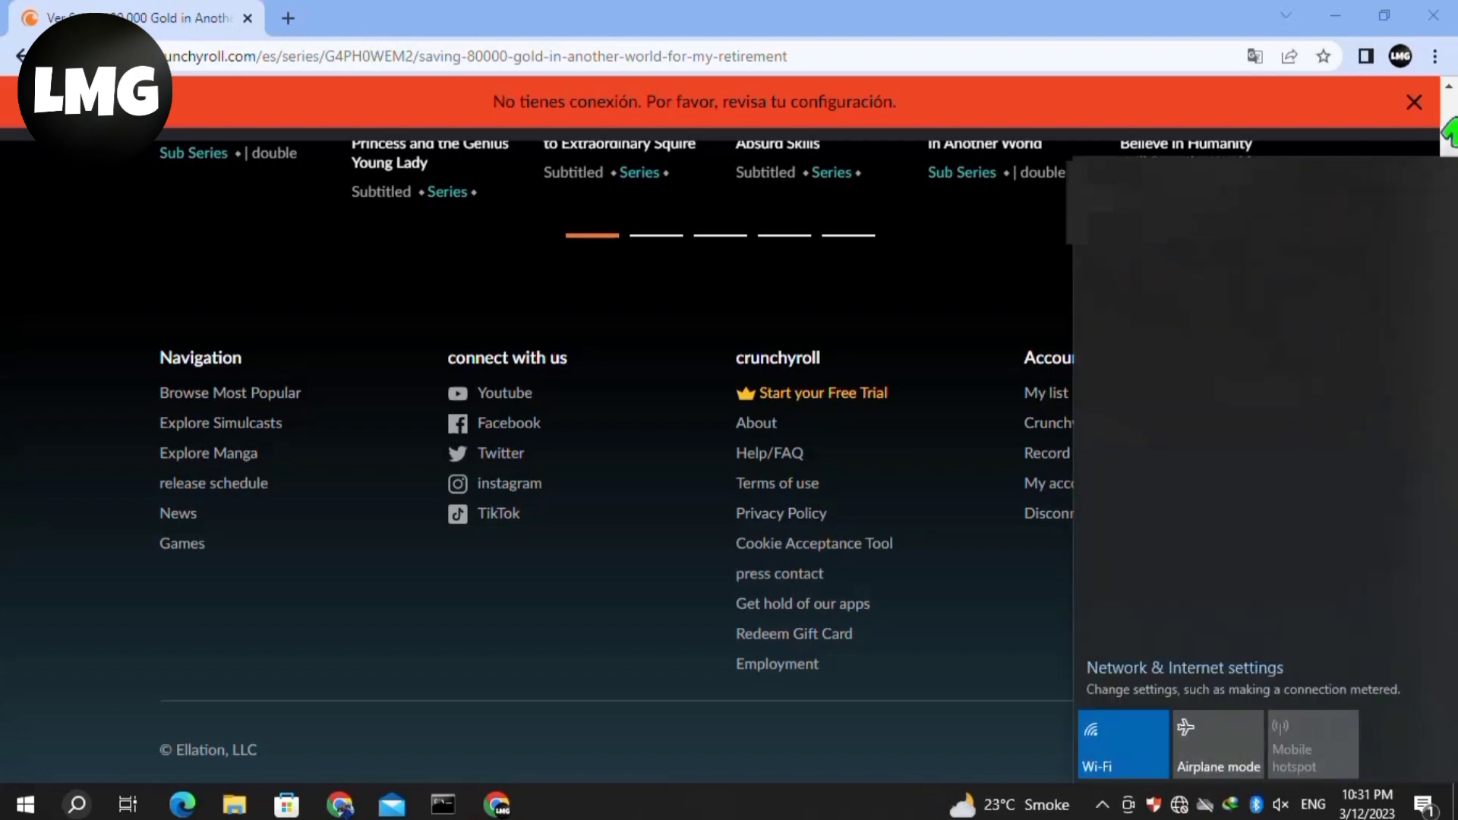
{"action": "left_click", "coordinate": [1414, 102]}
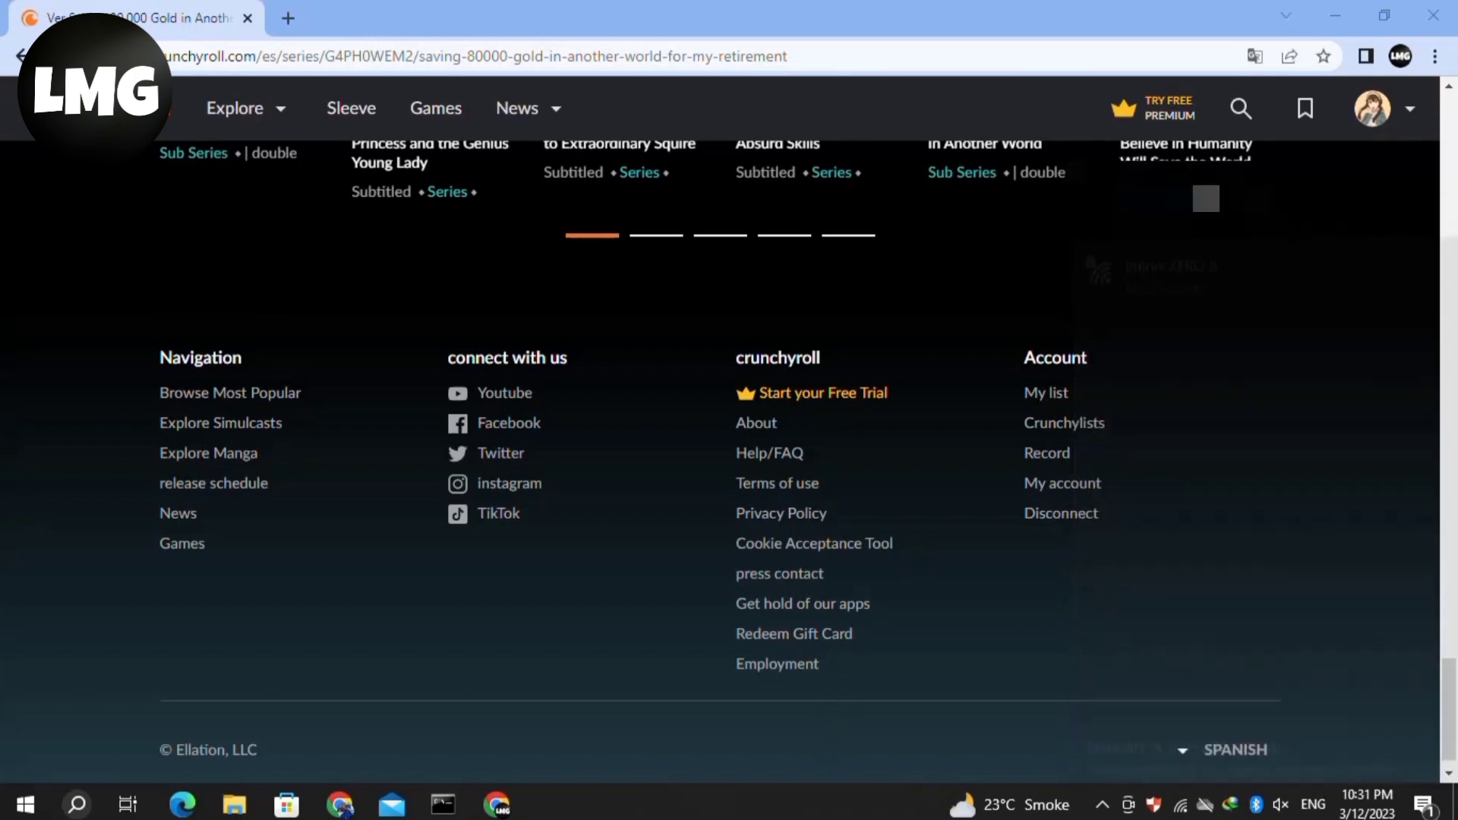
{"action": "scroll", "scroll_direction": "up", "scroll_amount": 3}
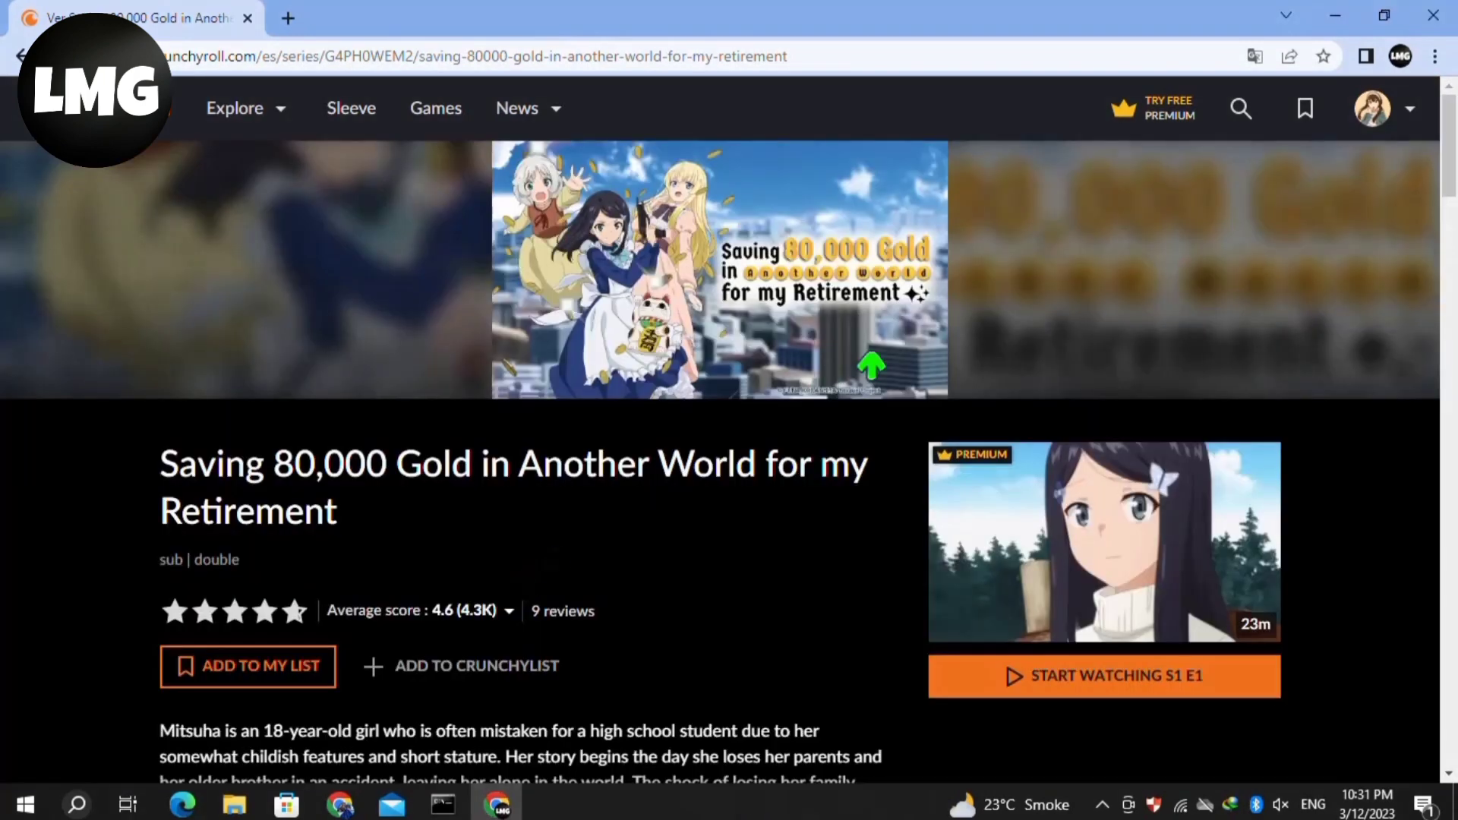
- Open Chrome Settings from the three-dot menu
{"action": "left_click", "coordinate": [1435, 55]}
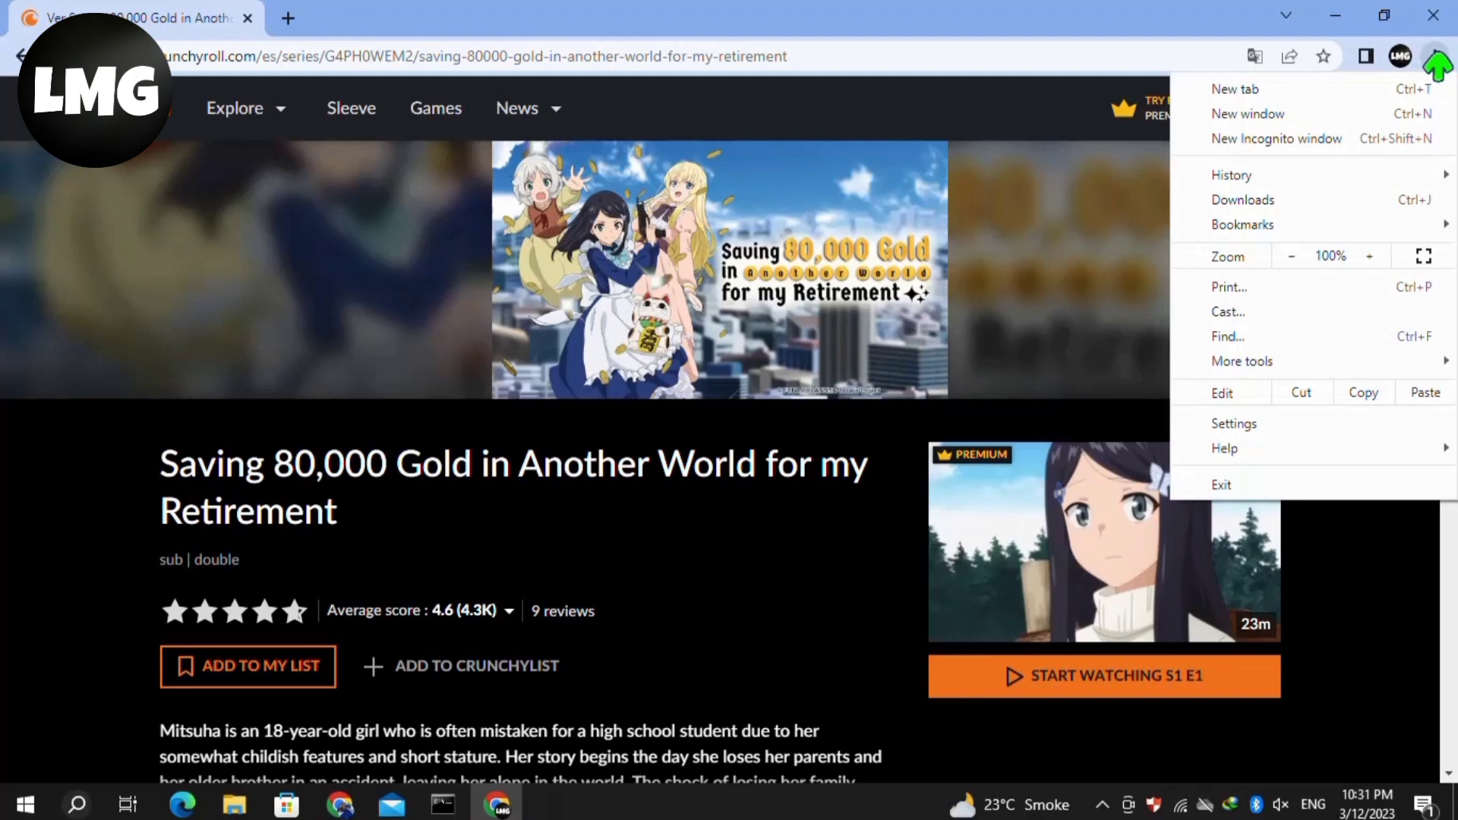
{"action": "mouse_move", "coordinate": [1233, 423]}
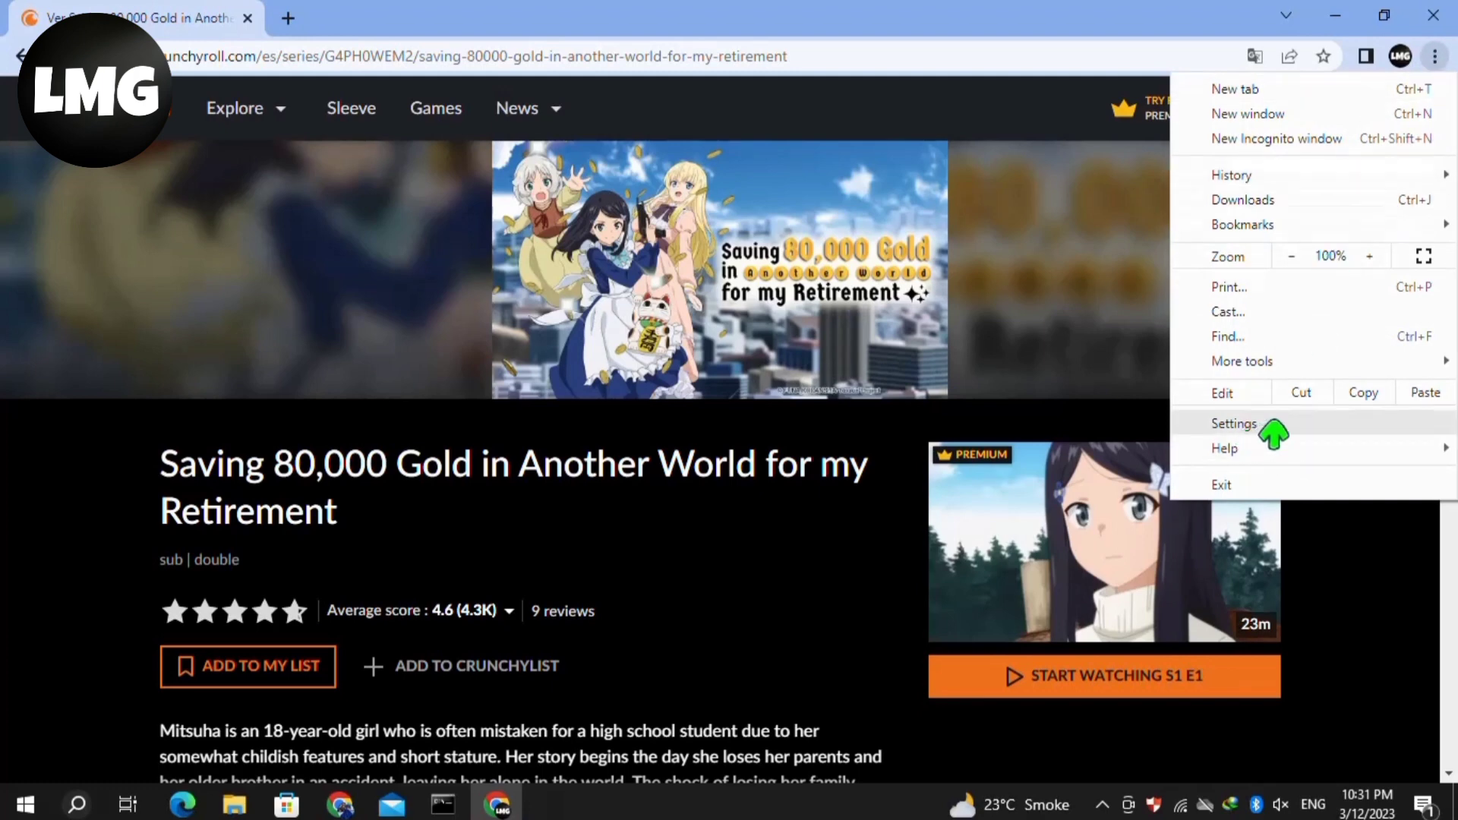
{"action": "left_click", "coordinate": [1235, 423]}
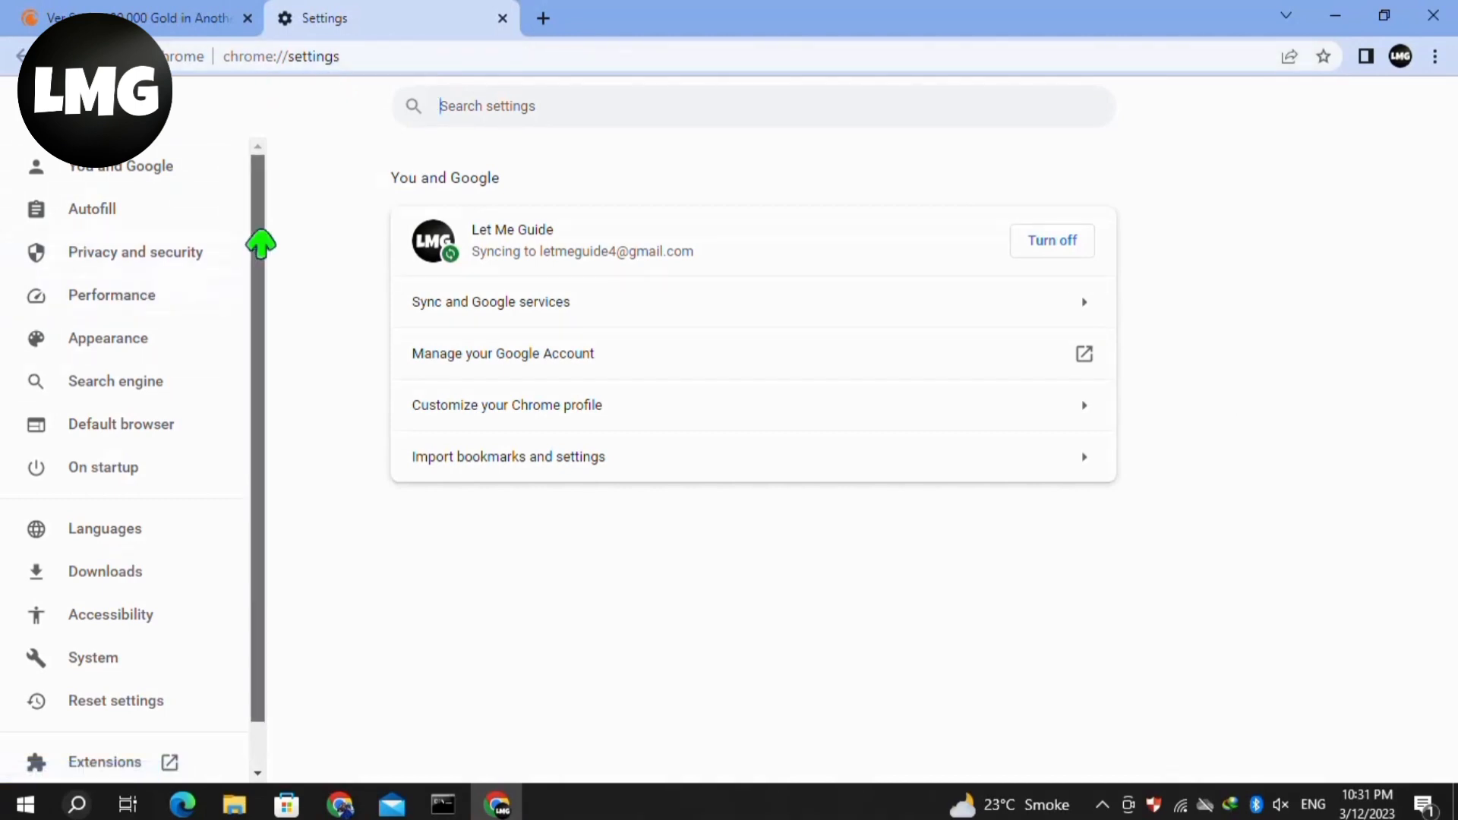
- Run the About Chrome update check, confirming the browser is up to date
{"action": "scroll", "scroll_direction": "down", "scroll_amount": 3}
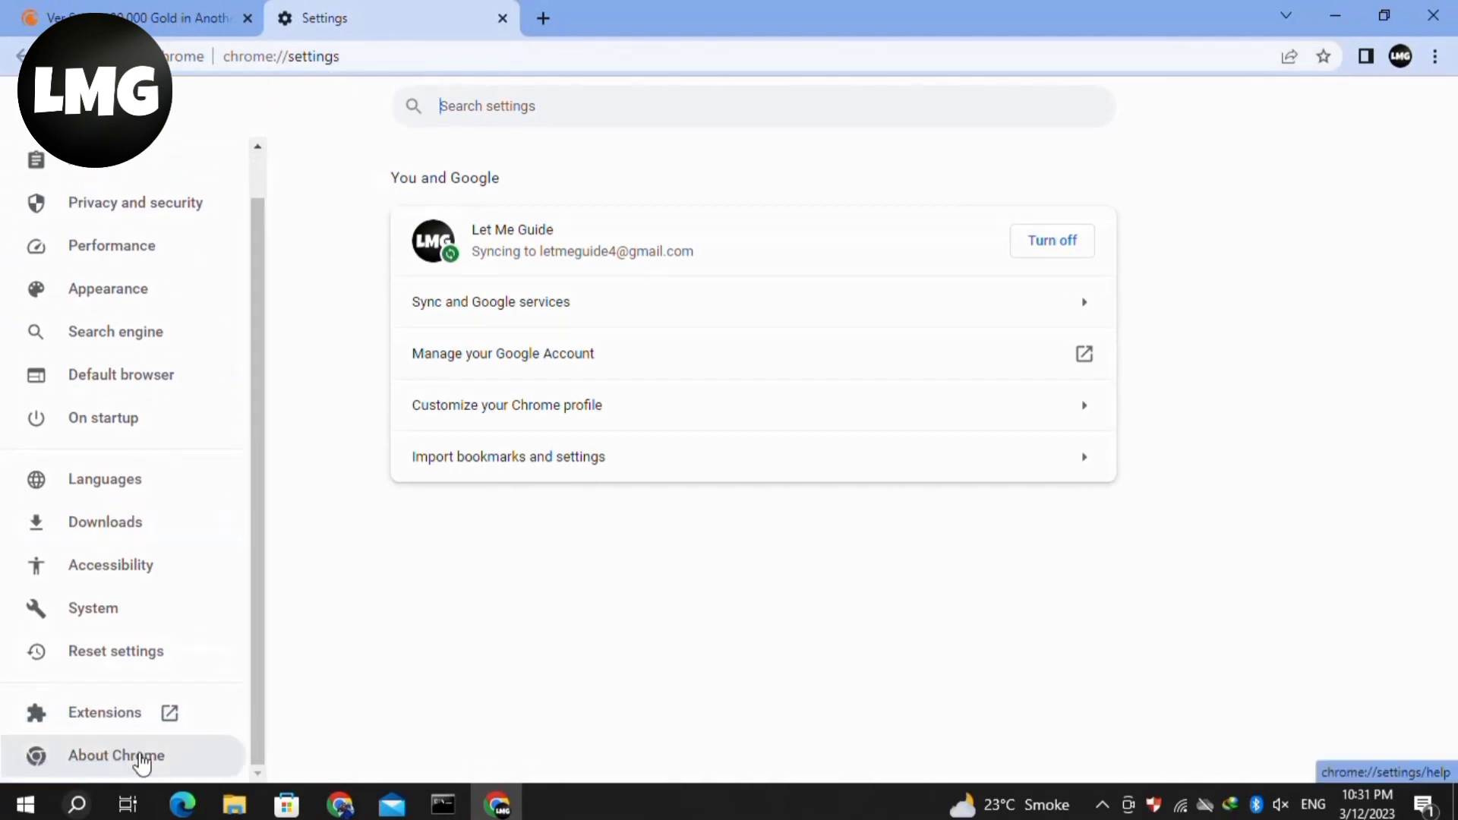
{"action": "left_click", "coordinate": [115, 755]}
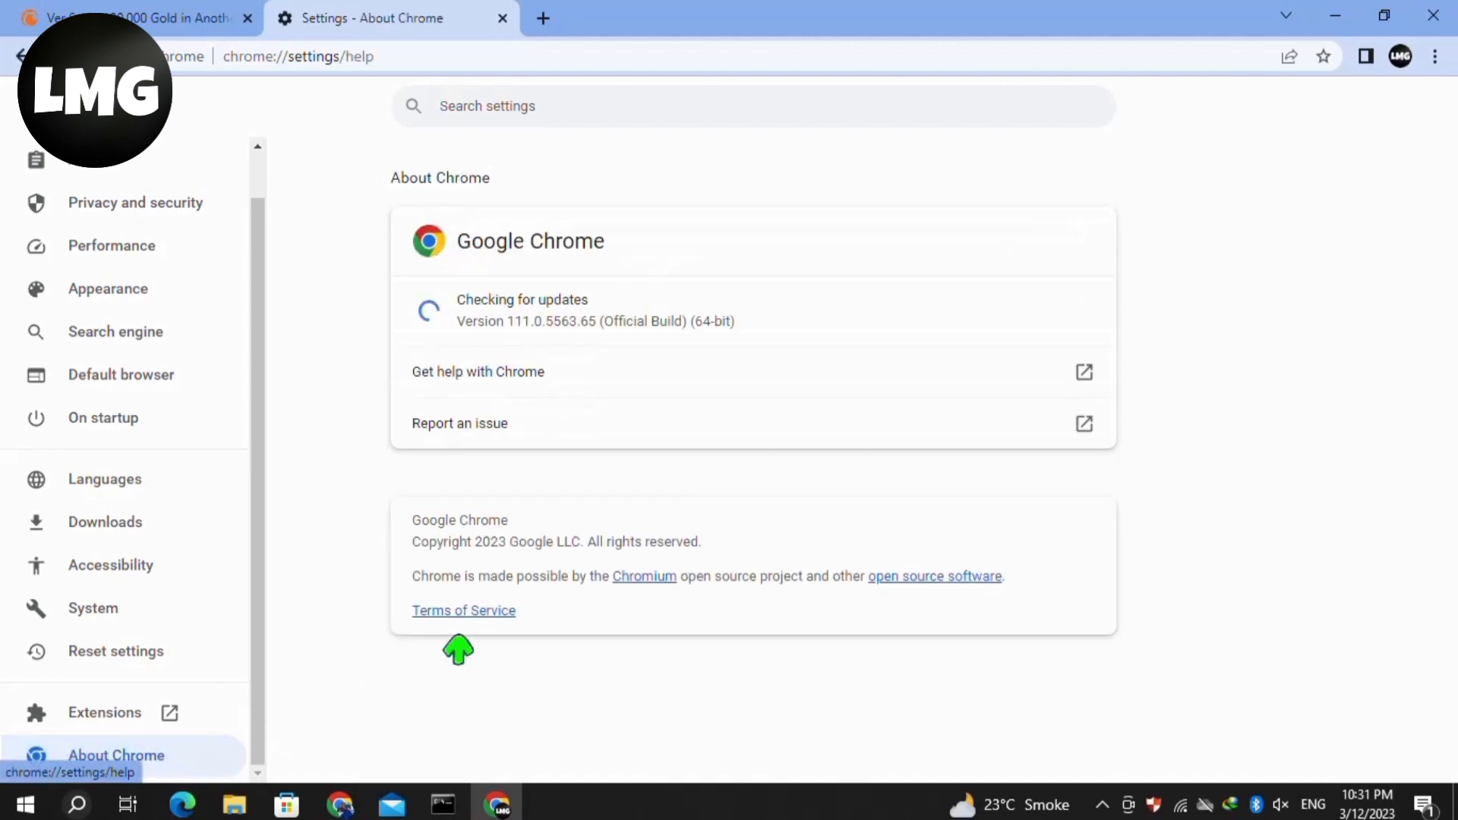
{"action": "mouse_move", "coordinate": [481, 326]}
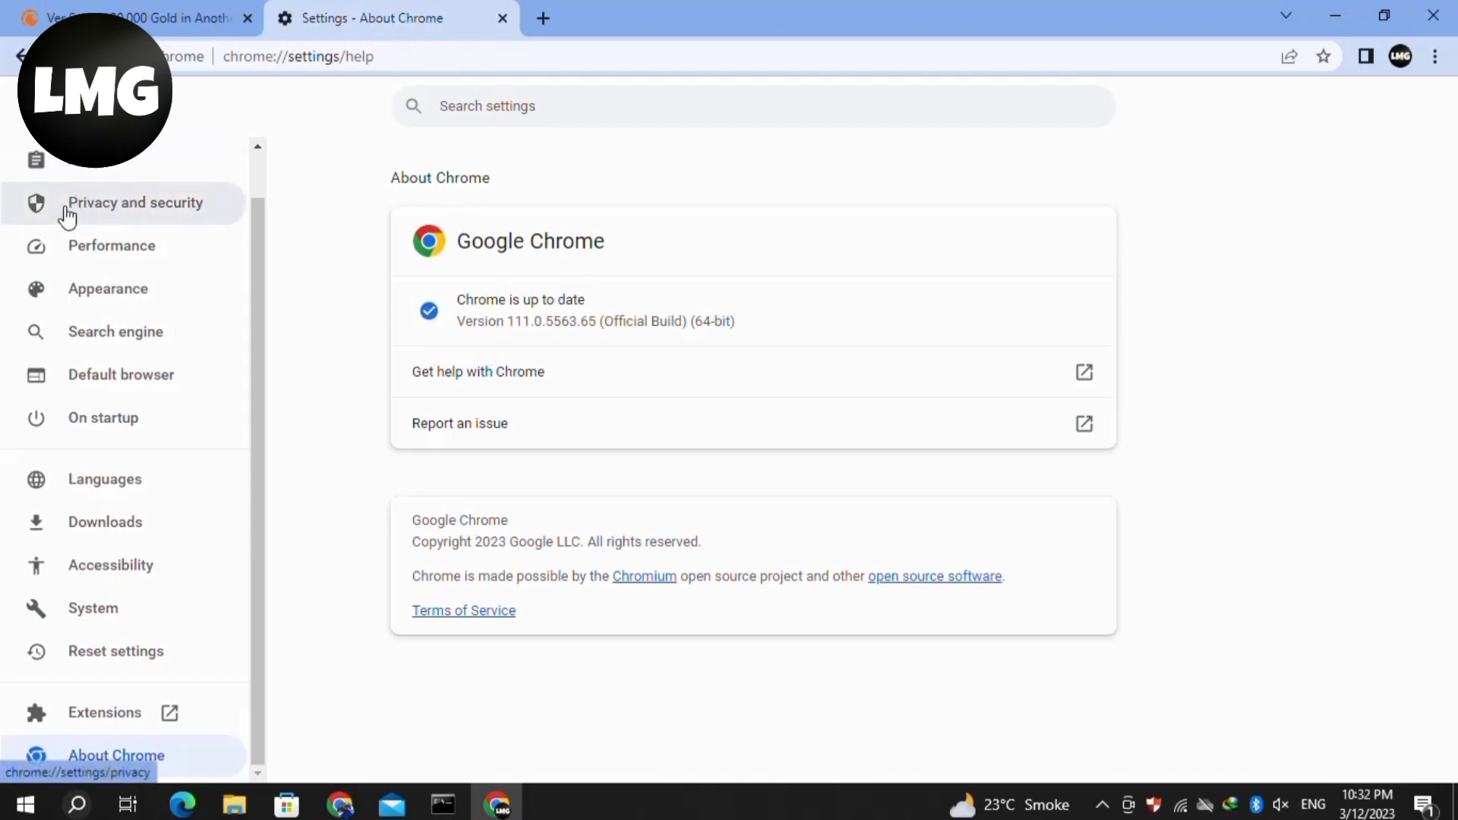
{"action": "left_click", "coordinate": [136, 202]}
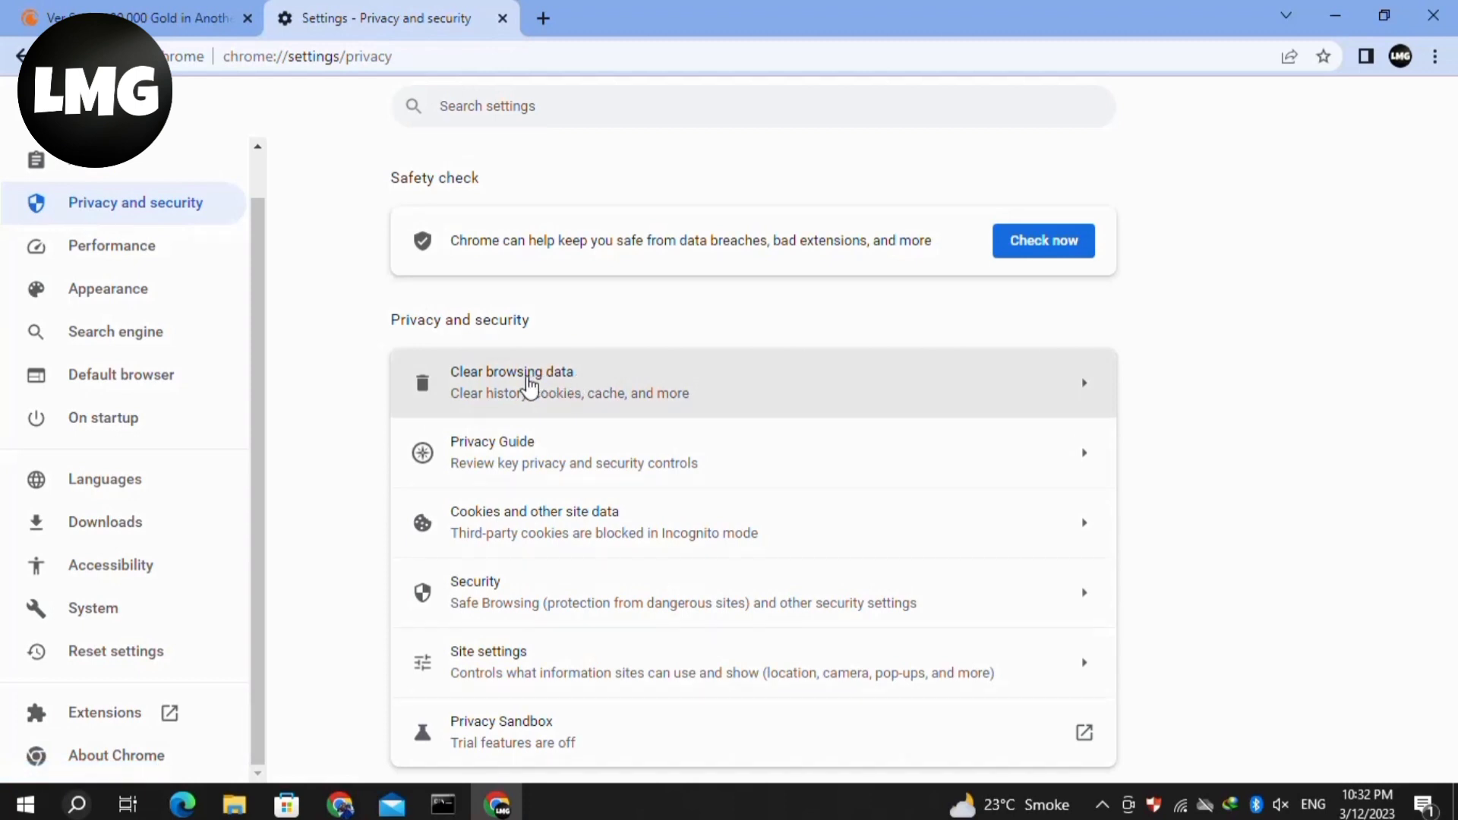
- Clear all-time cookies, site data and cached images and files from Advanced browsing data
{"action": "left_click", "coordinate": [511, 382]}
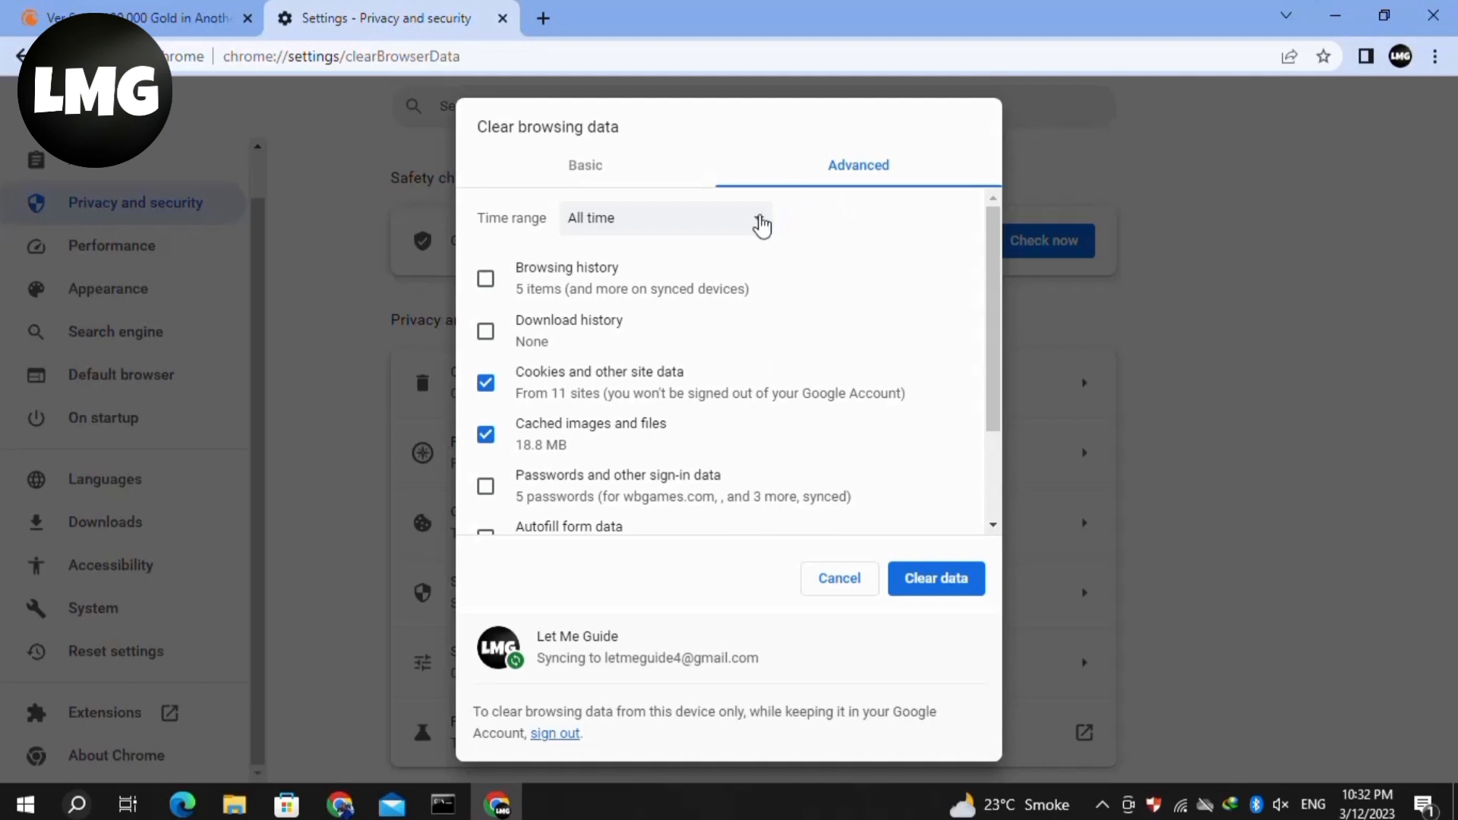
{"action": "left_click", "coordinate": [665, 218]}
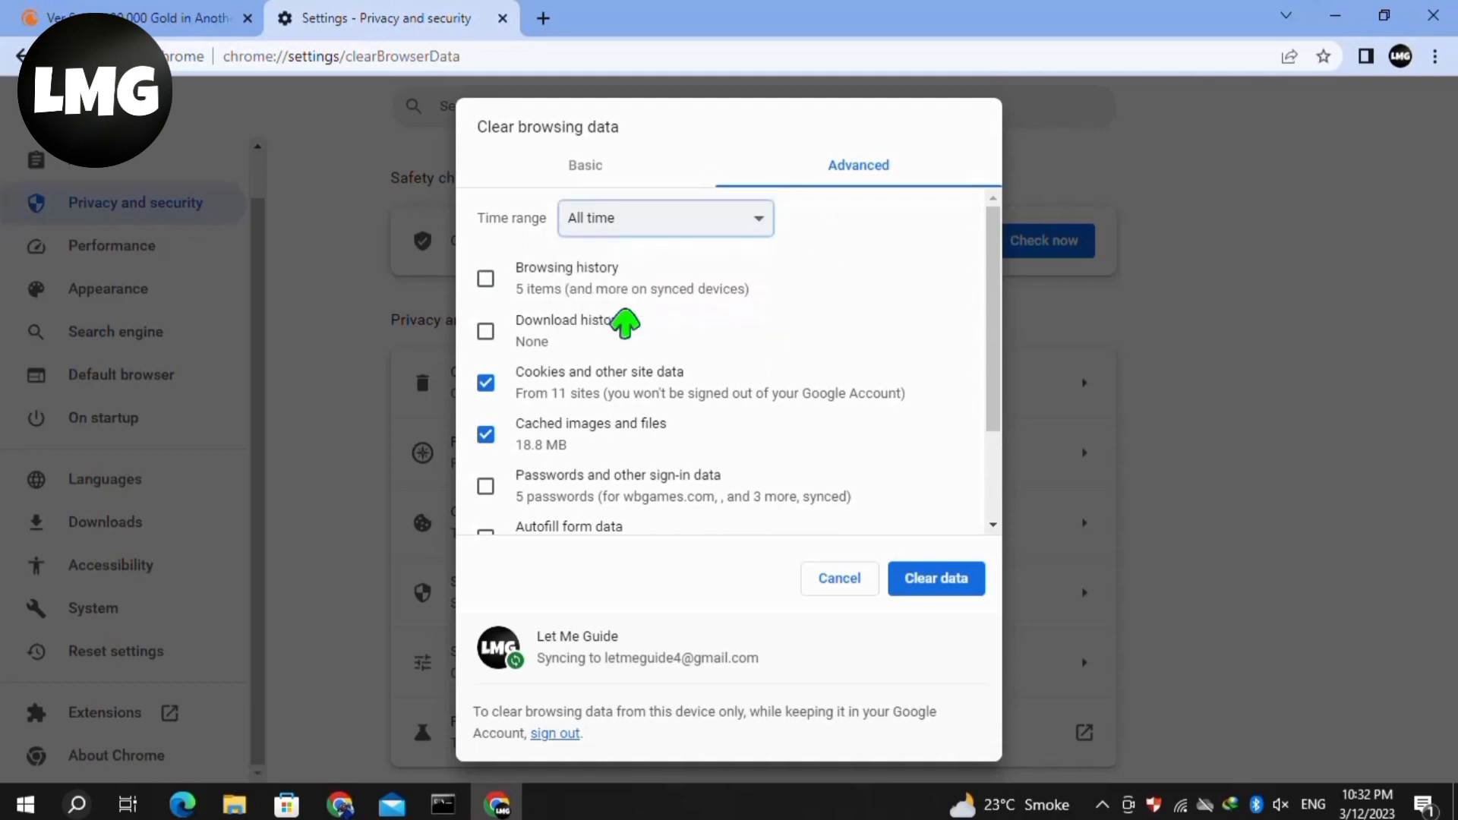
{"action": "left_click", "coordinate": [936, 577]}
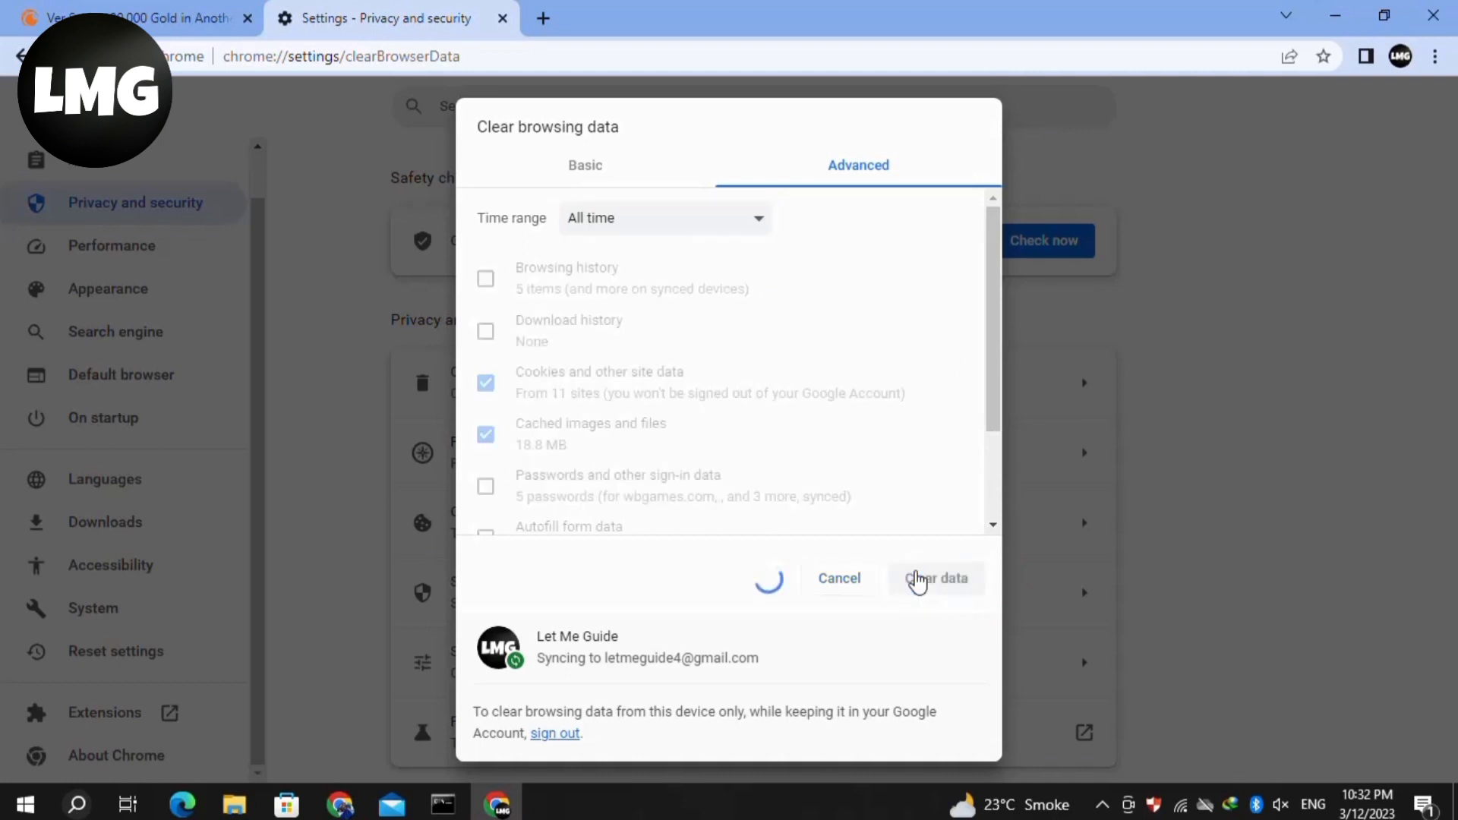
{"action": "left_click", "coordinate": [936, 577]}
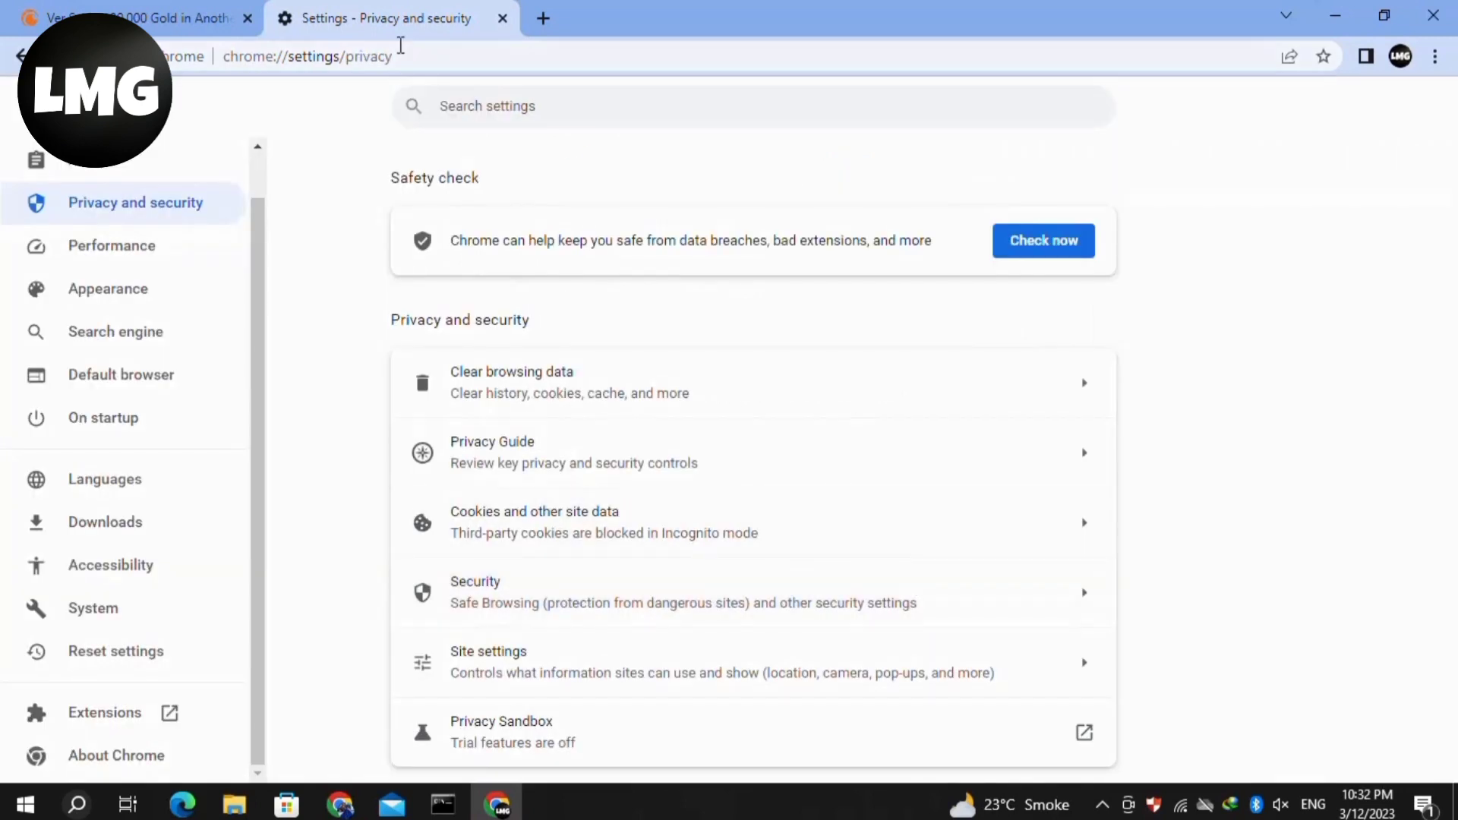
- From the Crunchyroll tab, open the Extensions page via More tools in the Chrome menu
{"action": "left_click", "coordinate": [135, 17]}
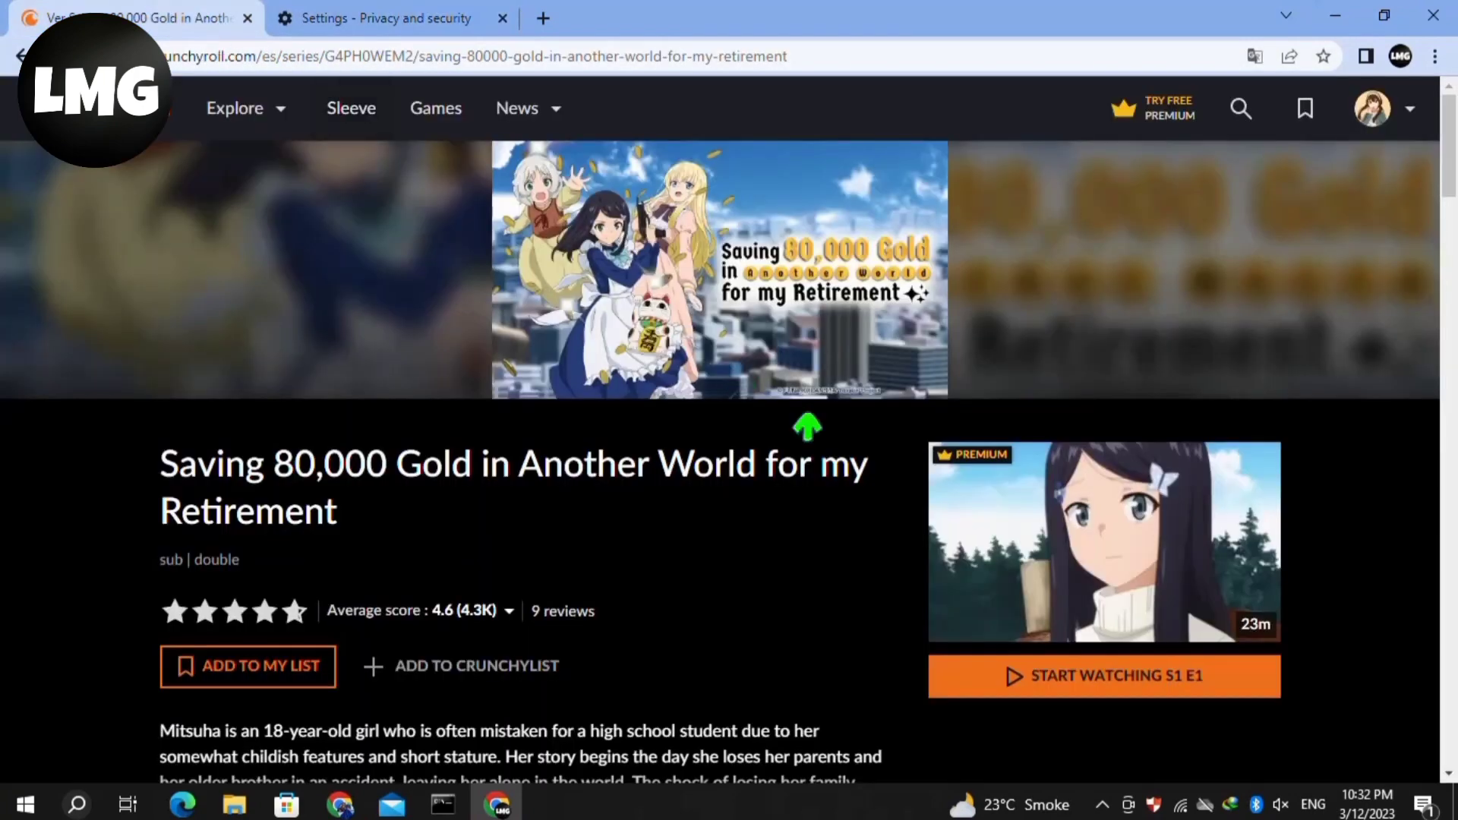
{"action": "mouse_move", "coordinate": [1205, 381]}
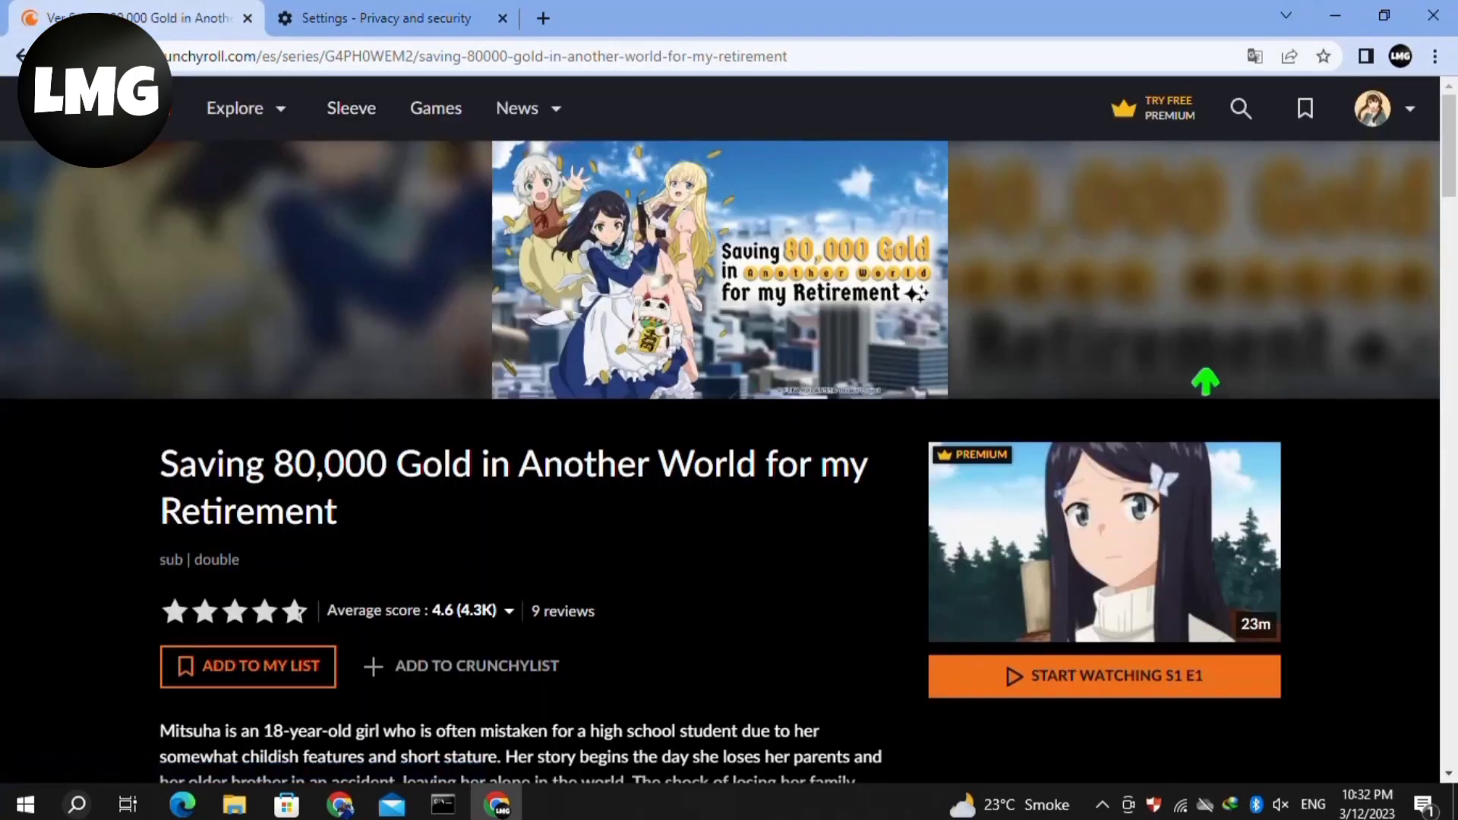
{"action": "left_click", "coordinate": [1434, 55]}
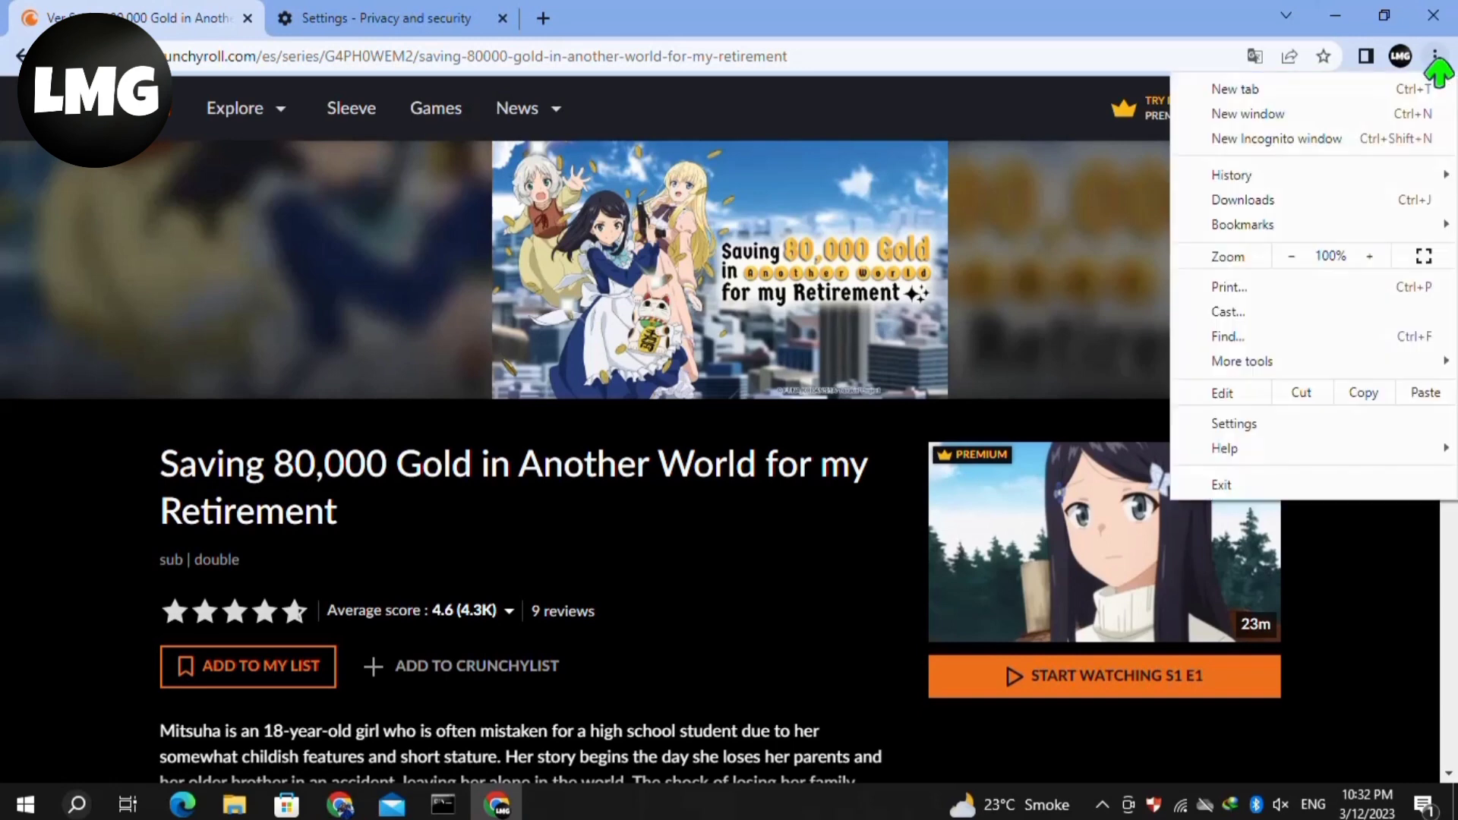
{"action": "mouse_move", "coordinate": [1242, 361]}
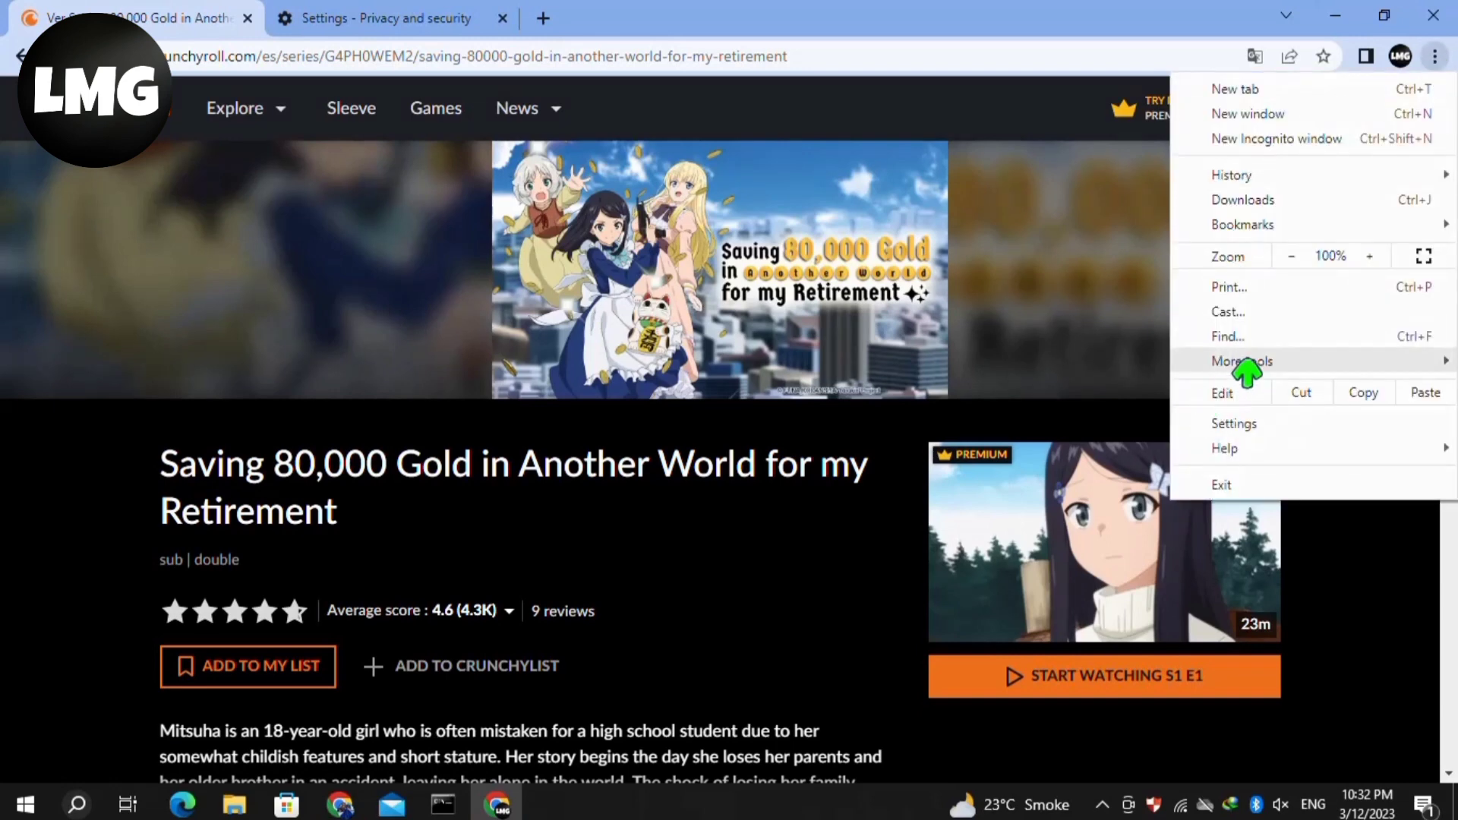
{"action": "left_click", "coordinate": [1242, 361]}
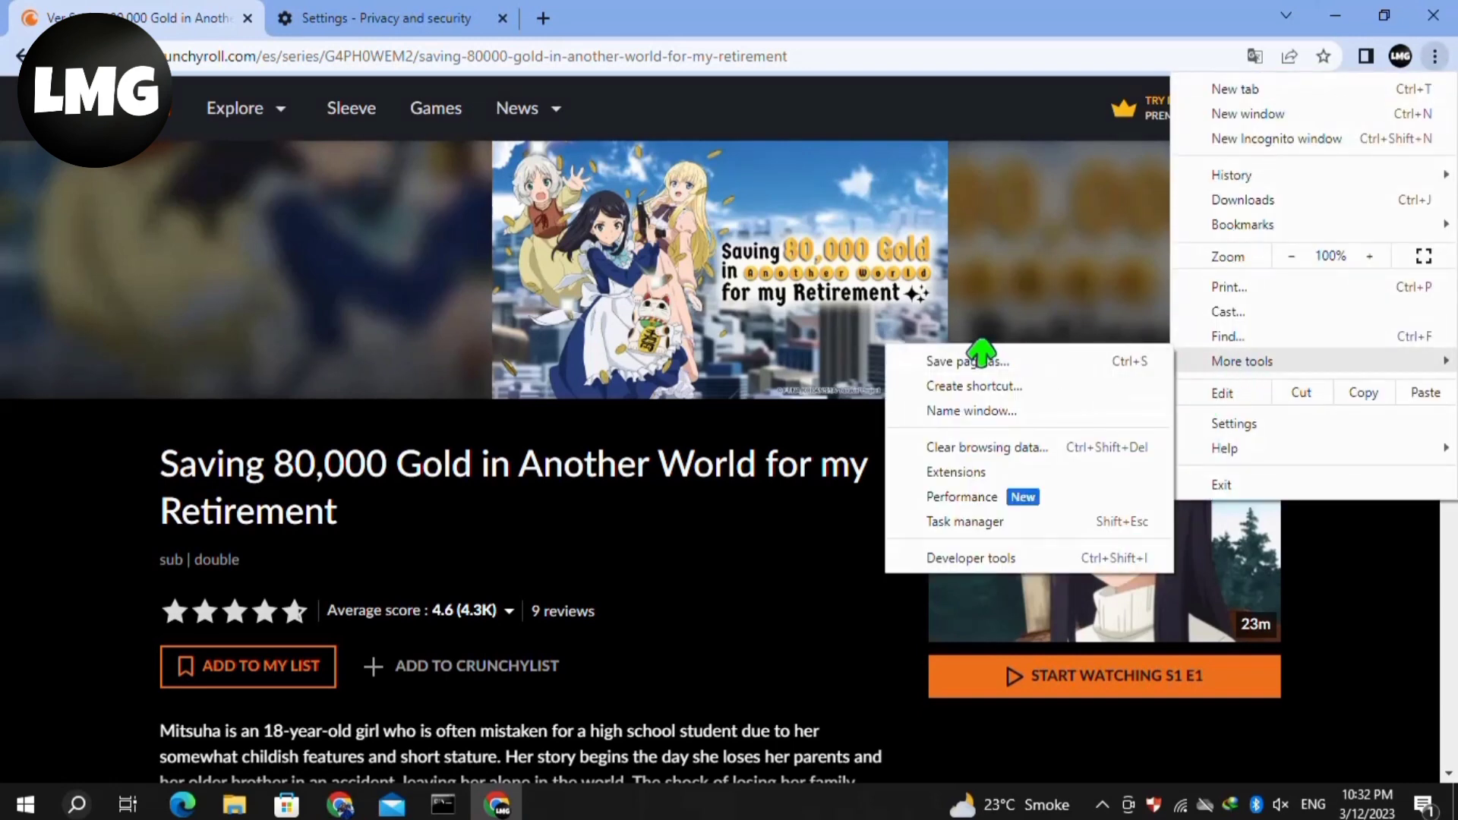
{"action": "mouse_move", "coordinate": [956, 471]}
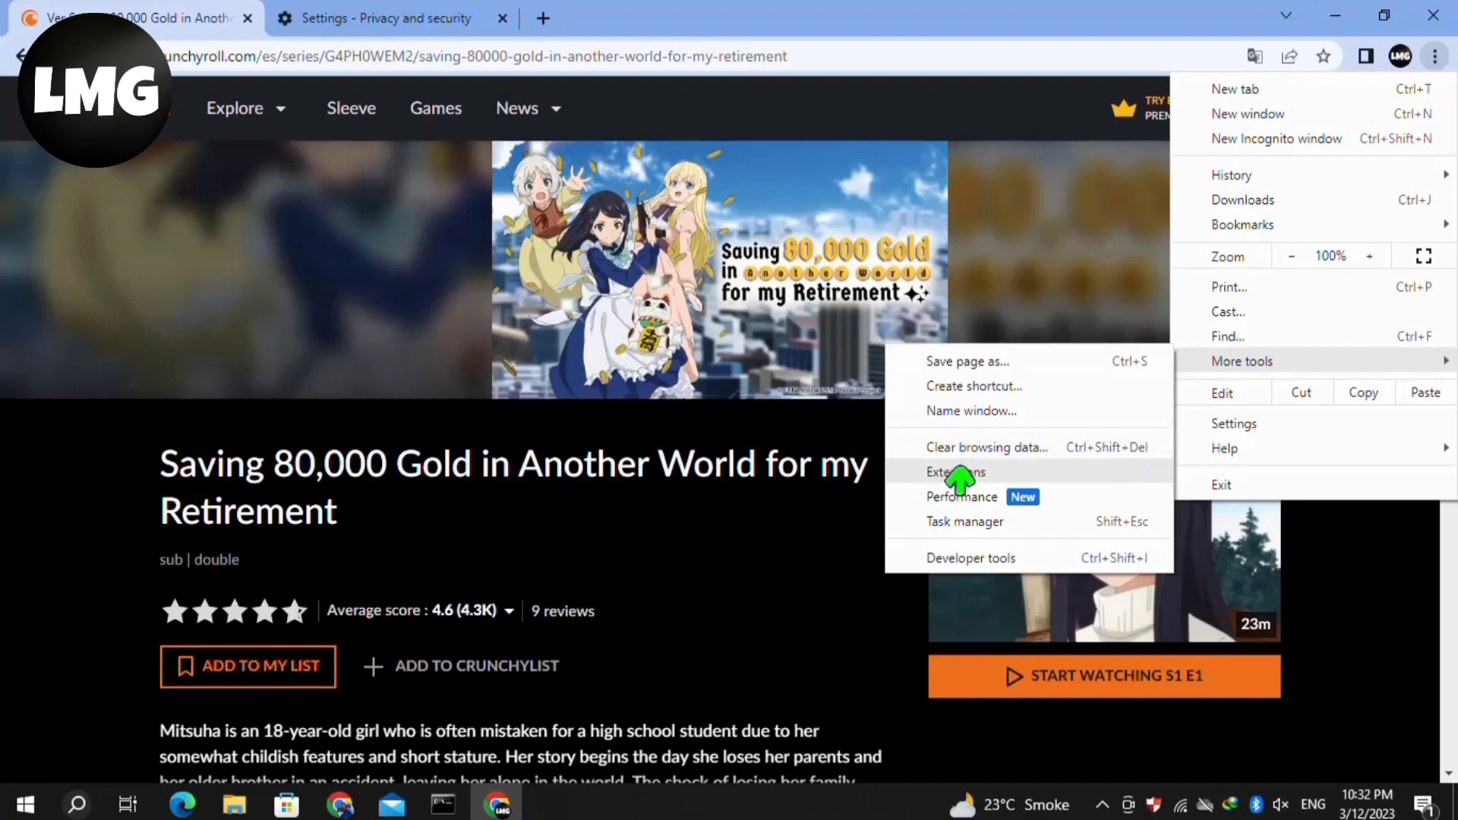
{"action": "left_click", "coordinate": [955, 472]}
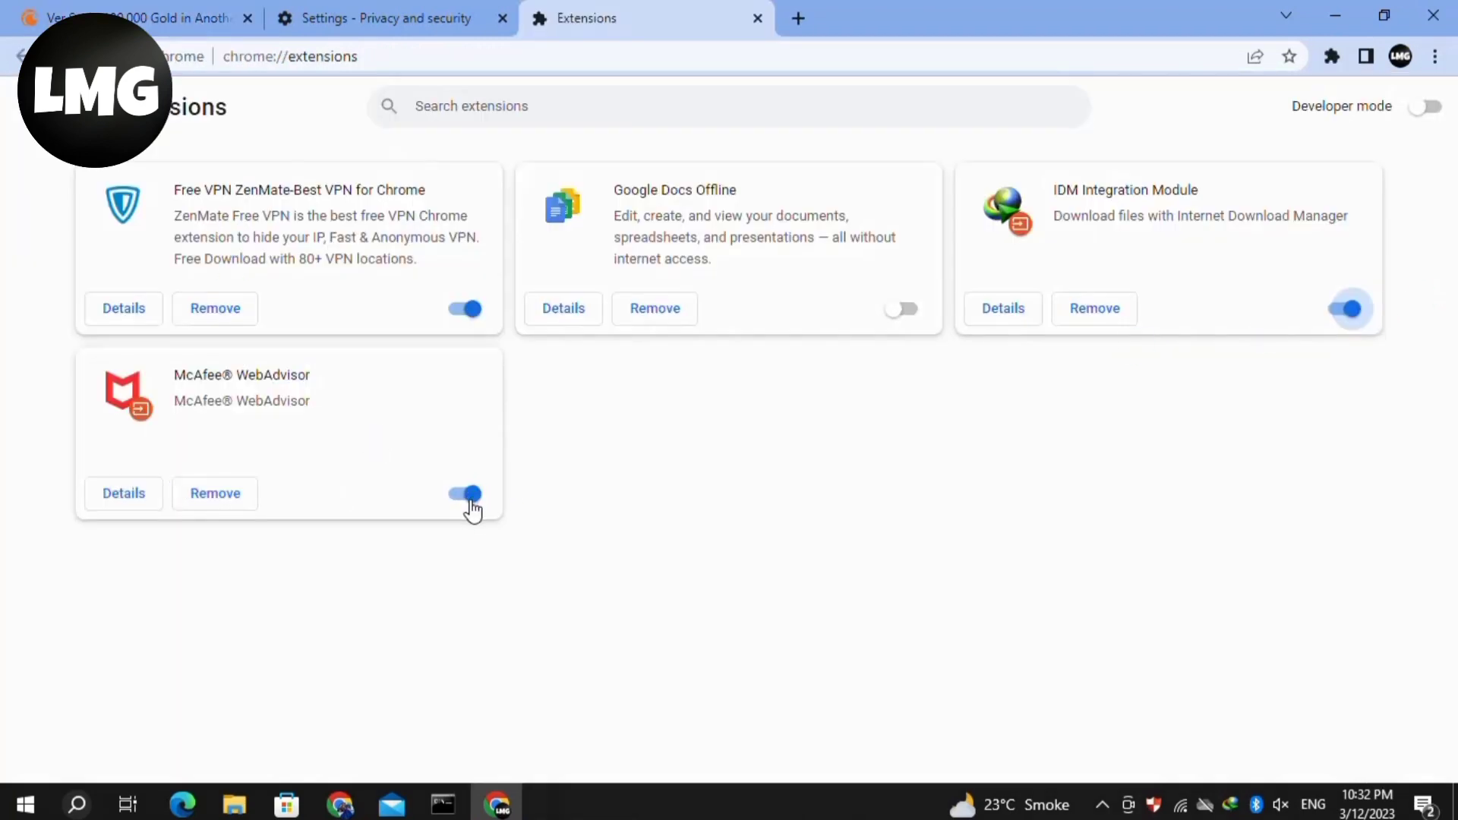
- Switch off McAfee WebAdvisor, ZenMate VPN and IDM Integration Module, then return to Crunchyroll
{"action": "left_click", "coordinate": [463, 494]}
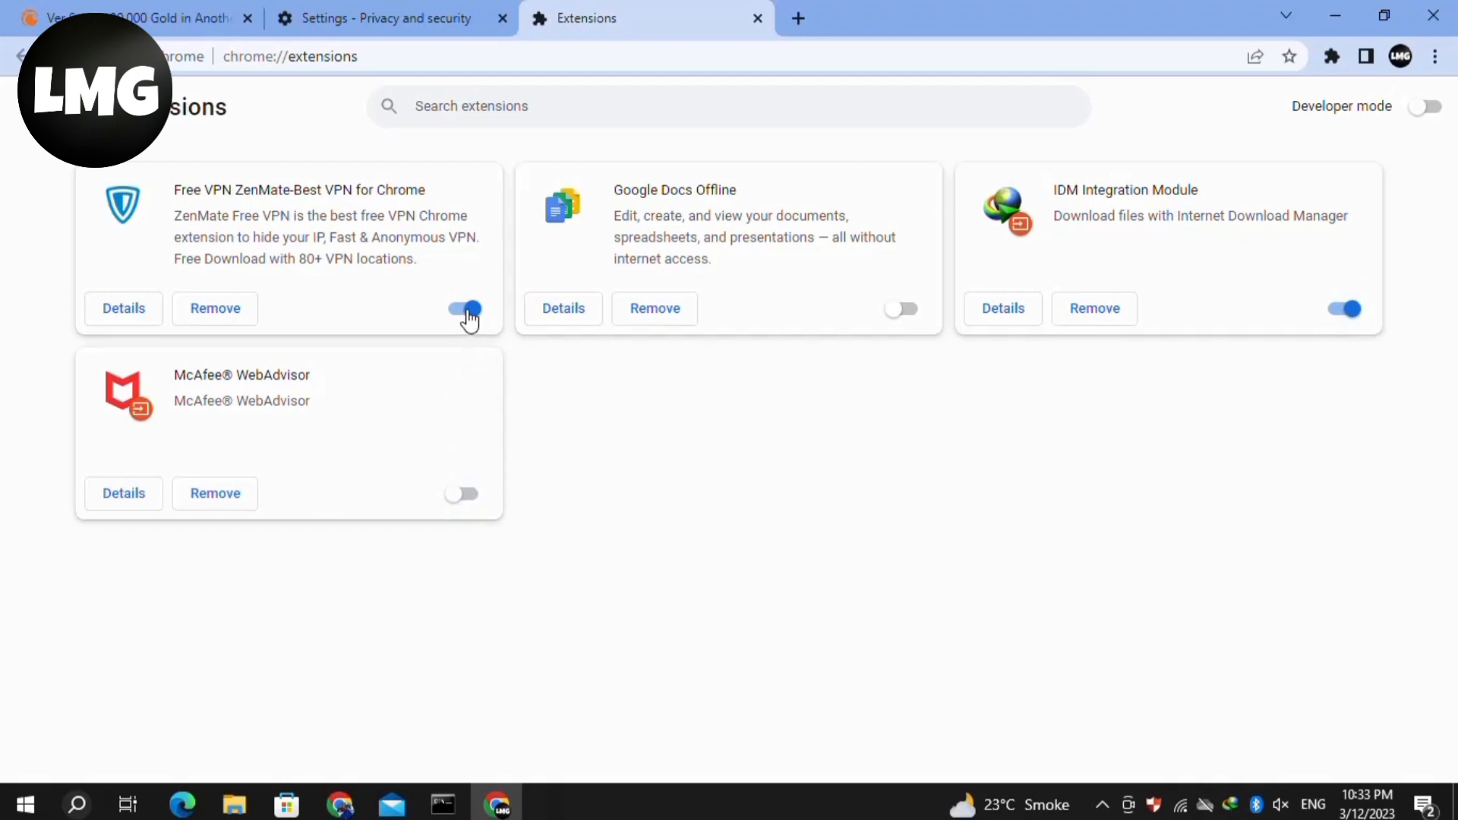
{"action": "left_click", "coordinate": [464, 307]}
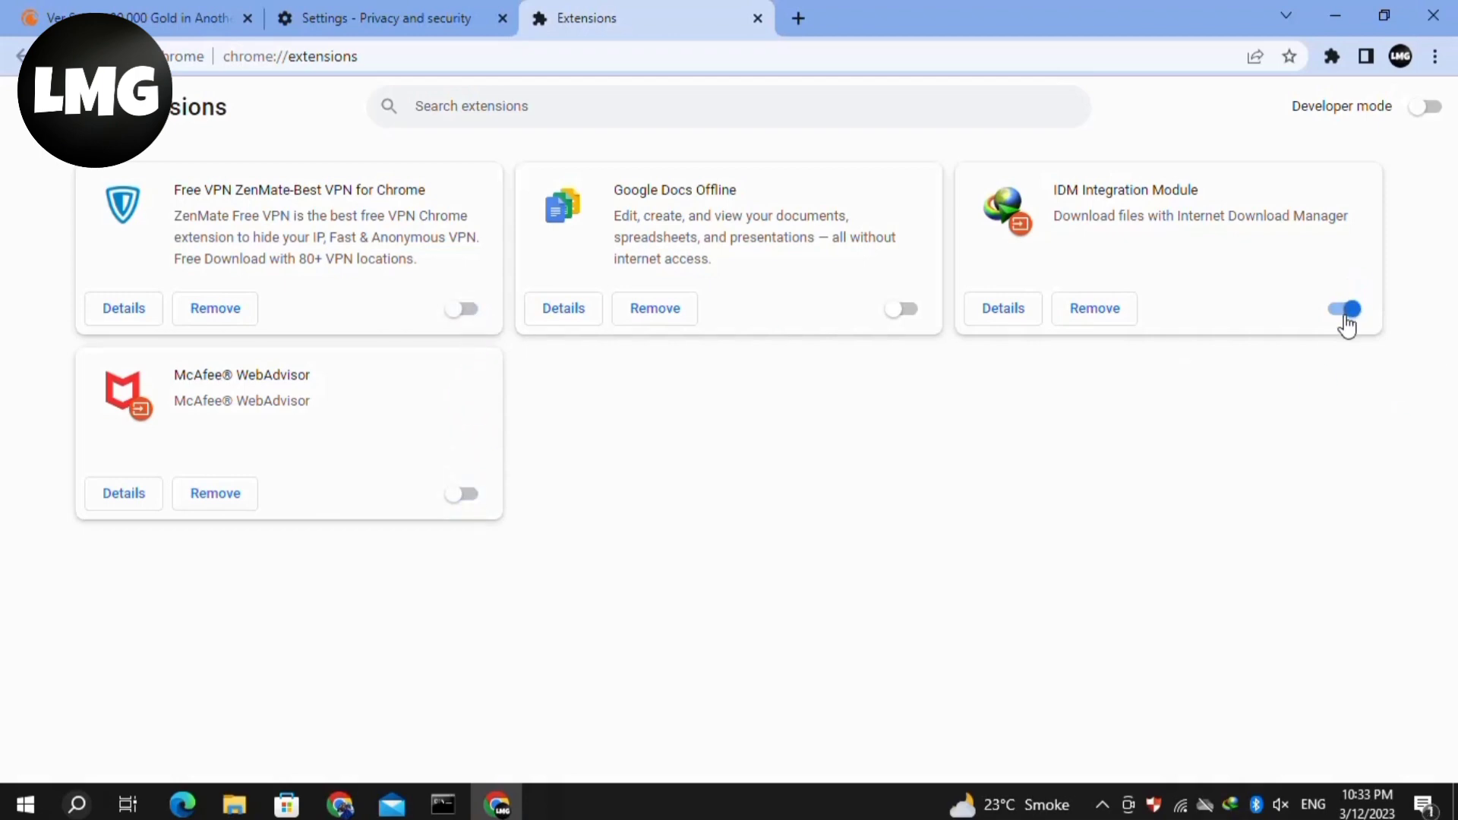
{"action": "left_click", "coordinate": [1341, 309]}
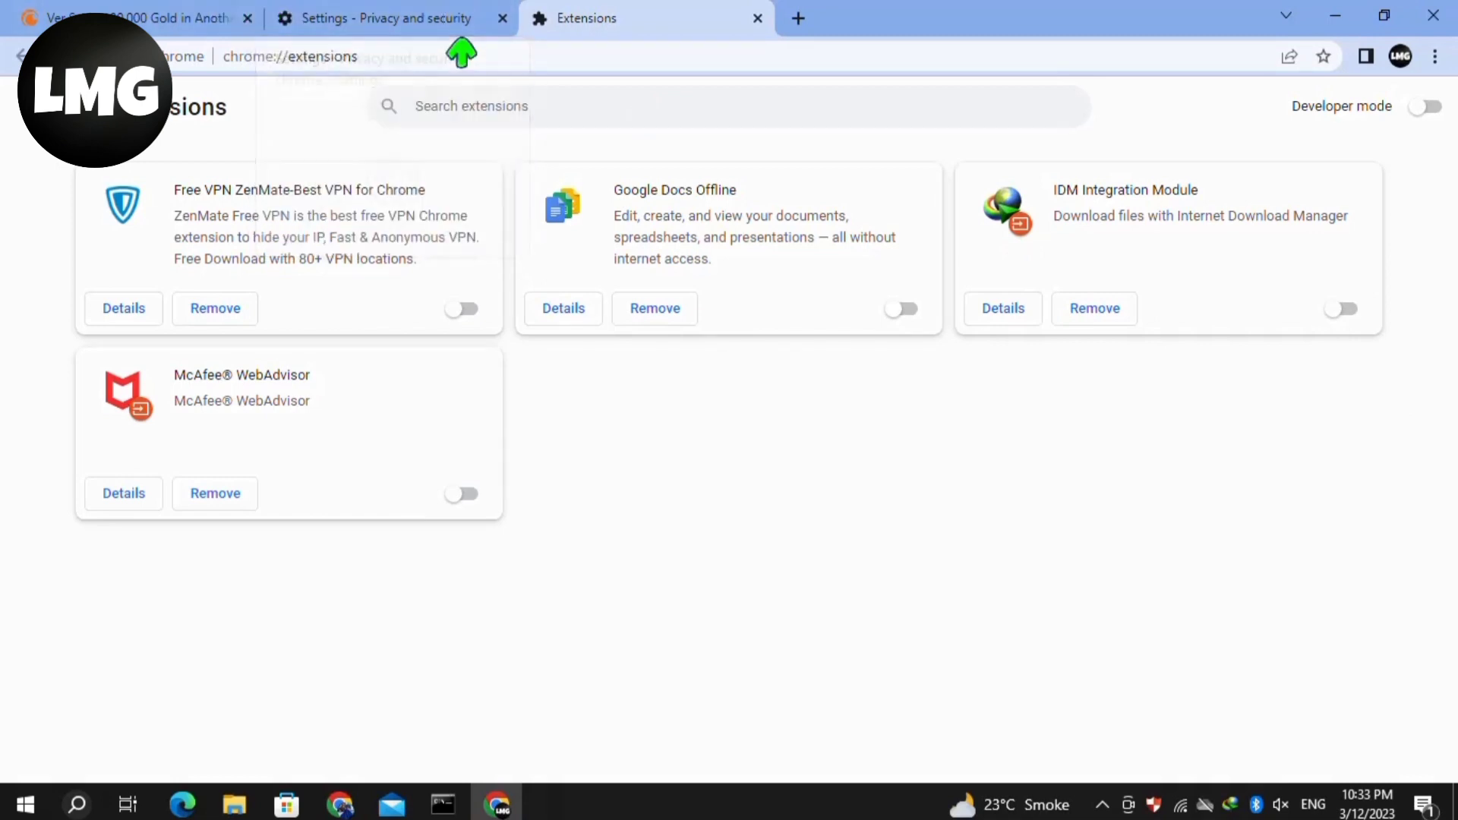
{"action": "left_click", "coordinate": [130, 18]}
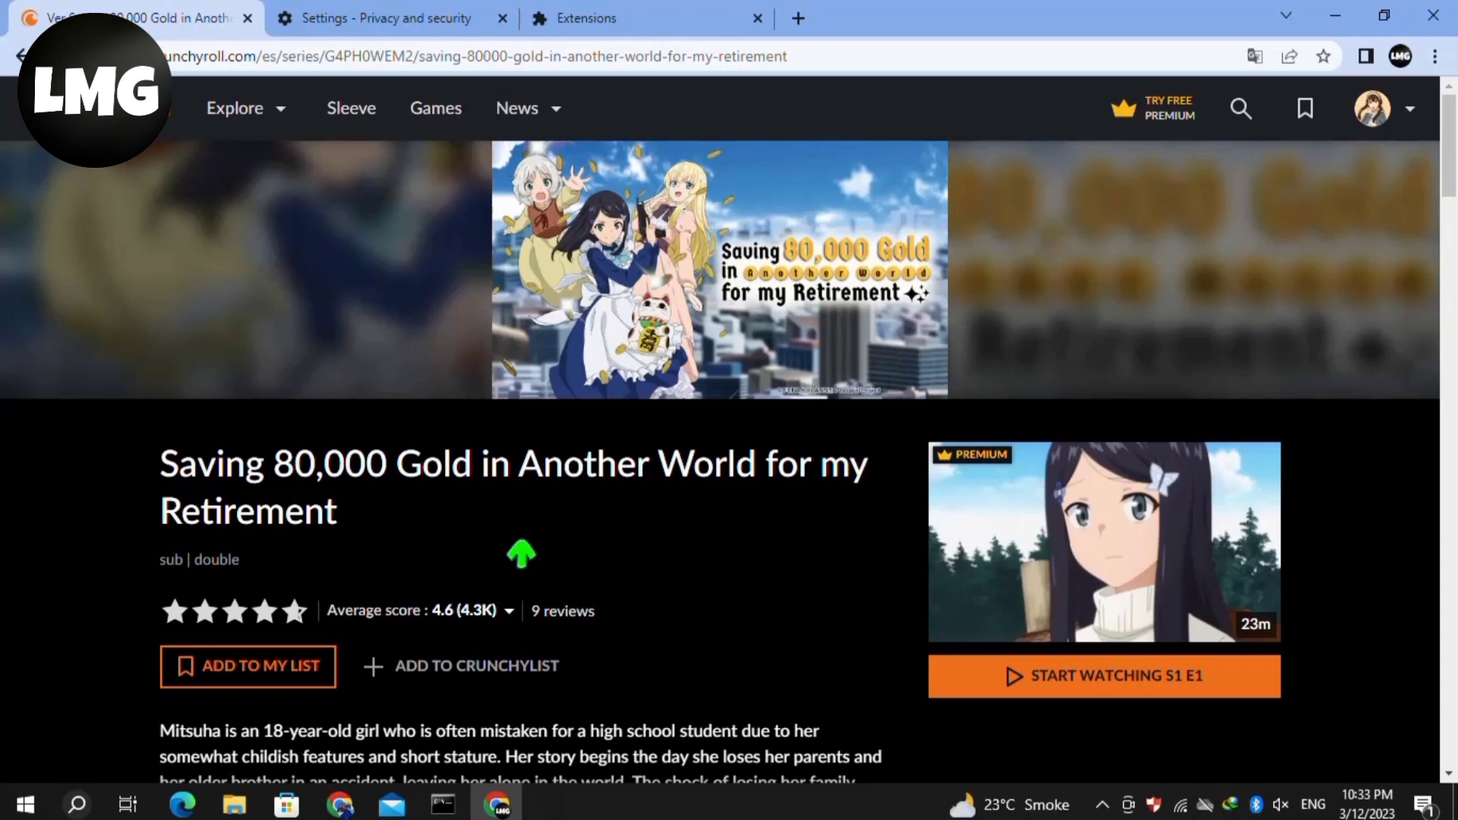
{"action": "left_click", "coordinate": [22, 804]}
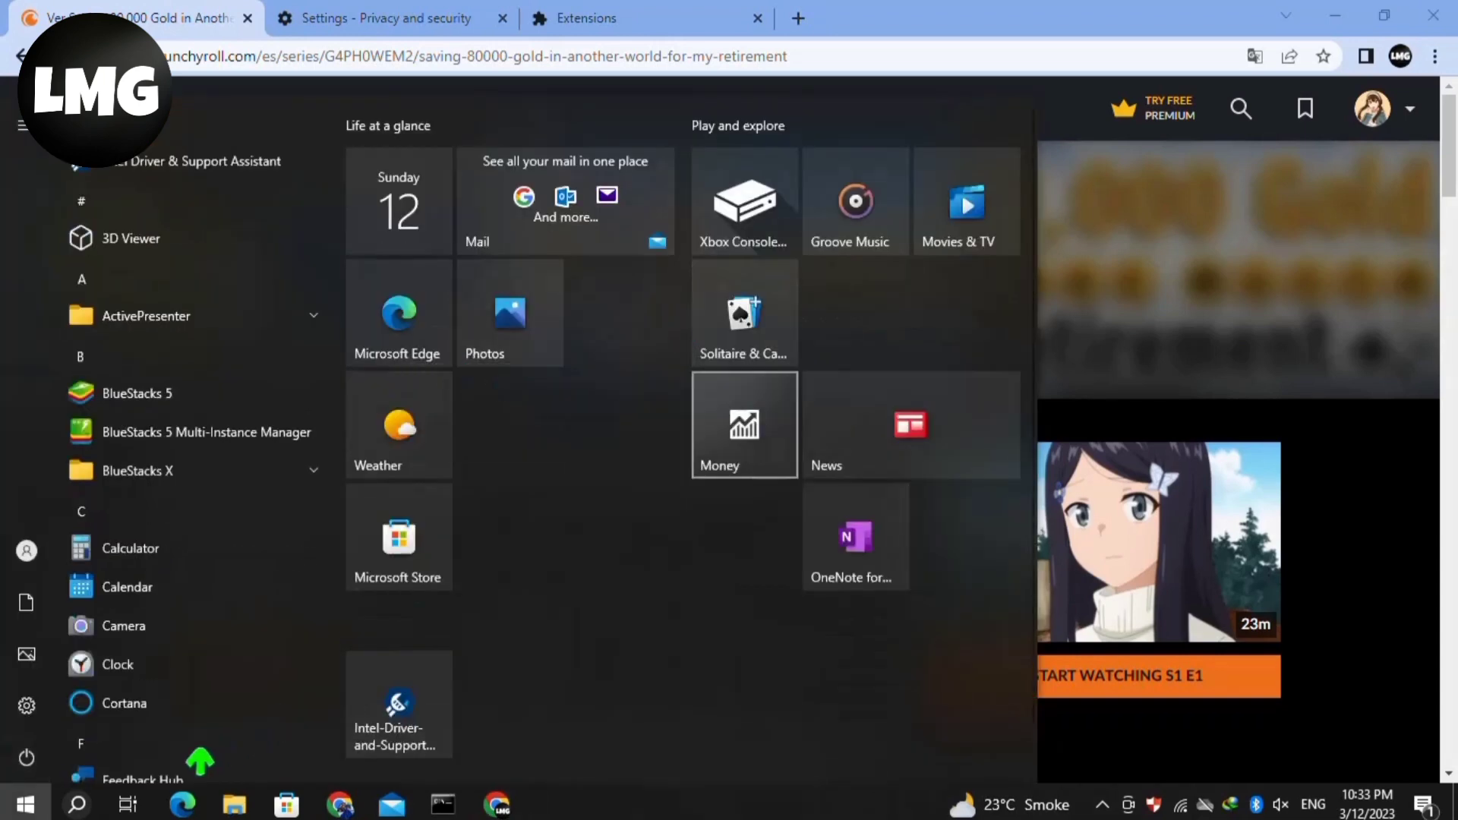
{"action": "left_click", "coordinate": [26, 757]}
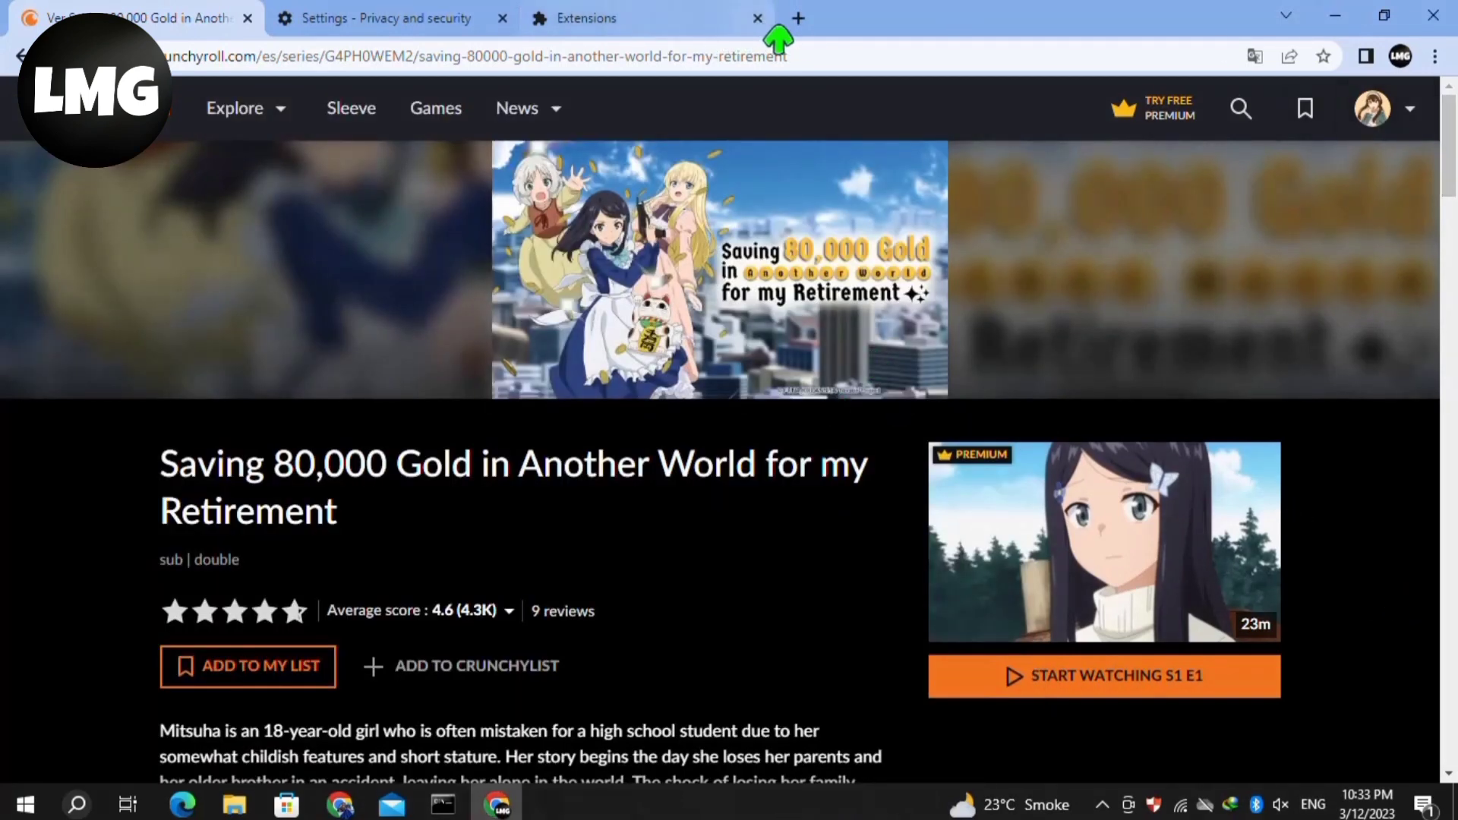
- Open Mozilla's browser comparison from a 'browsers' search, skim it, then return to Crunchyroll
{"action": "left_click", "coordinate": [799, 18]}
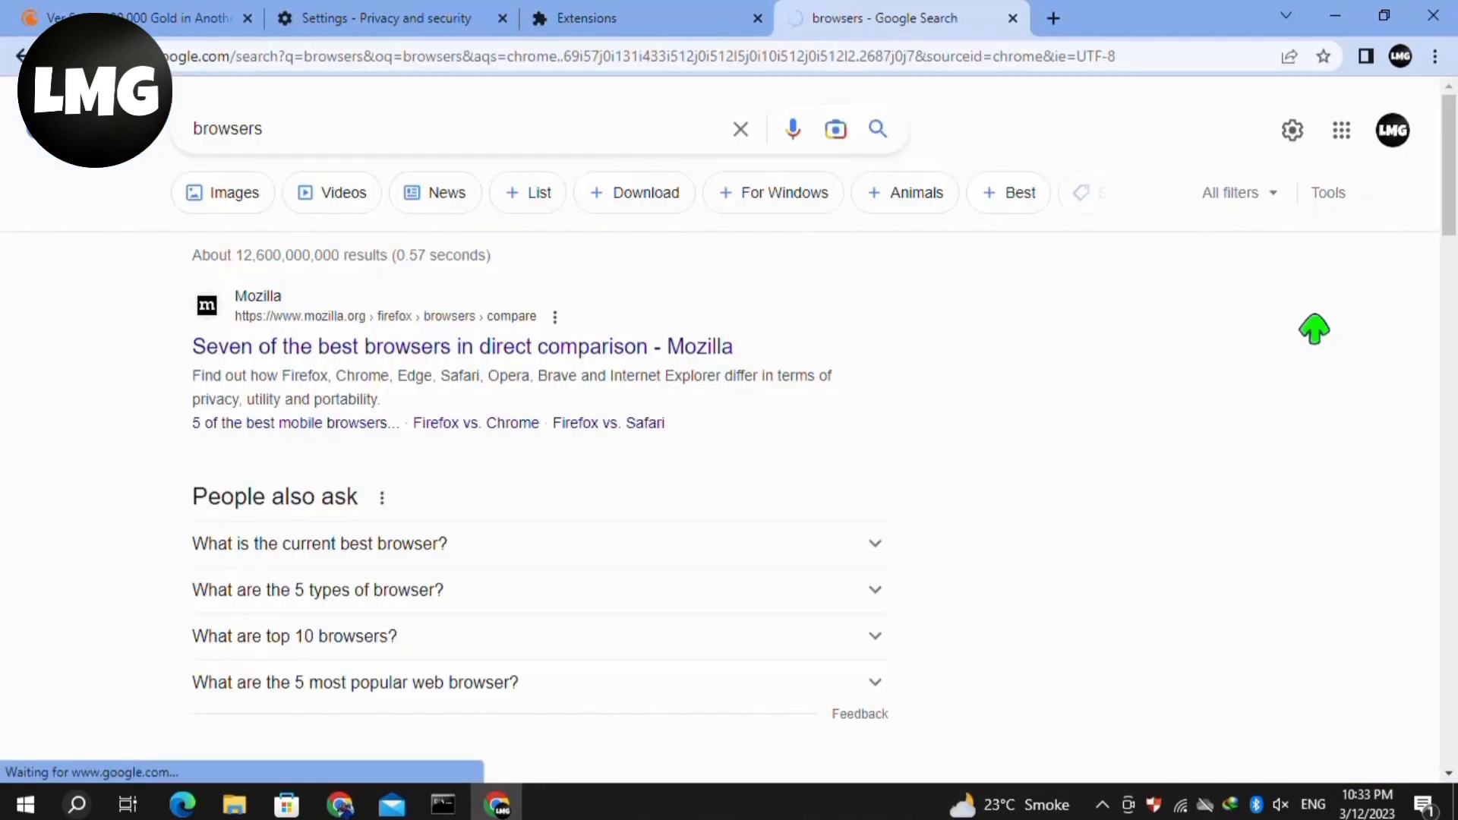
{"action": "left_click", "coordinate": [462, 346]}
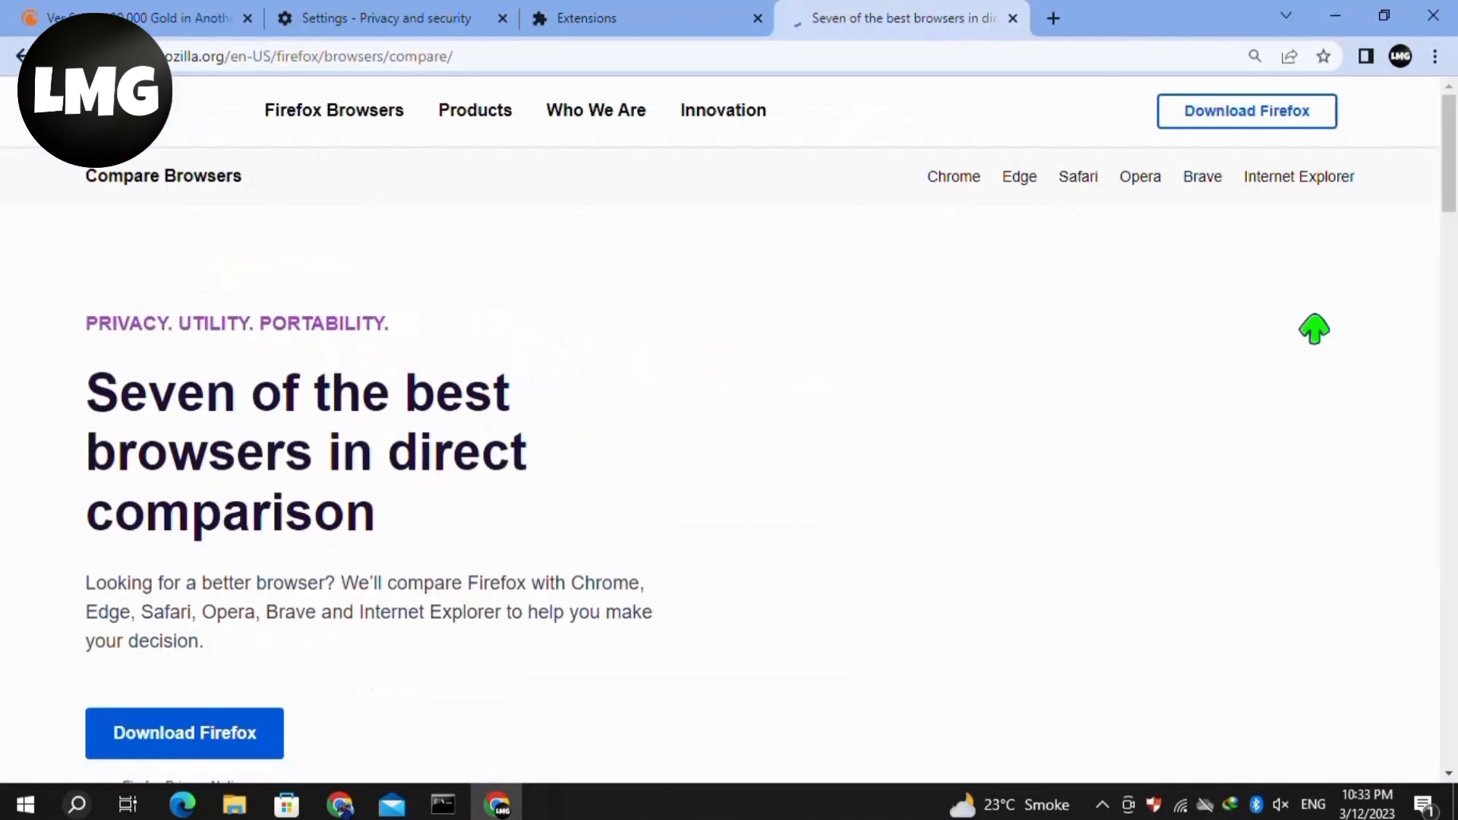
{"action": "scroll", "scroll_direction": "down", "scroll_amount": 3}
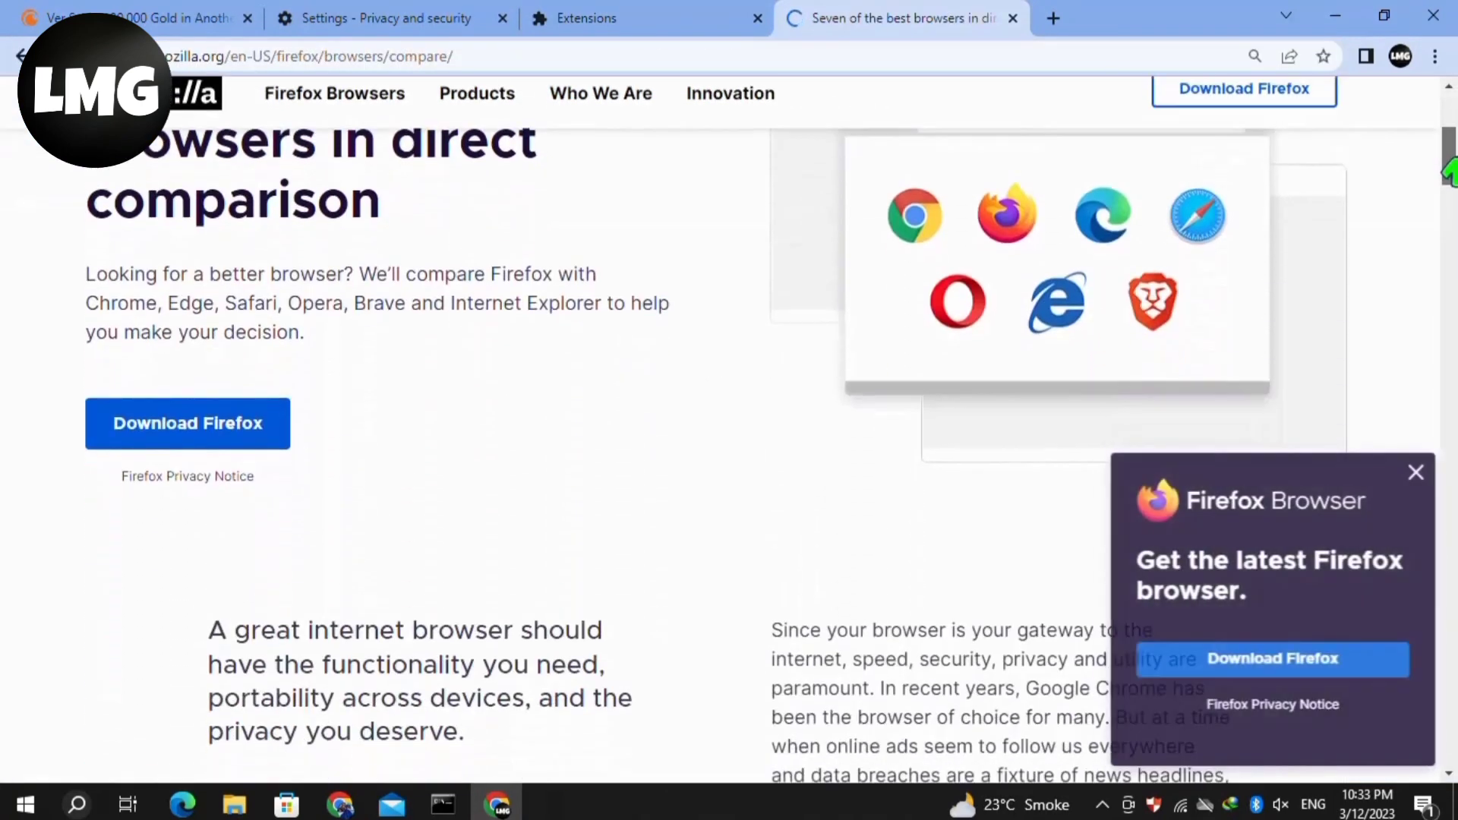
{"action": "left_click", "coordinate": [1416, 472]}
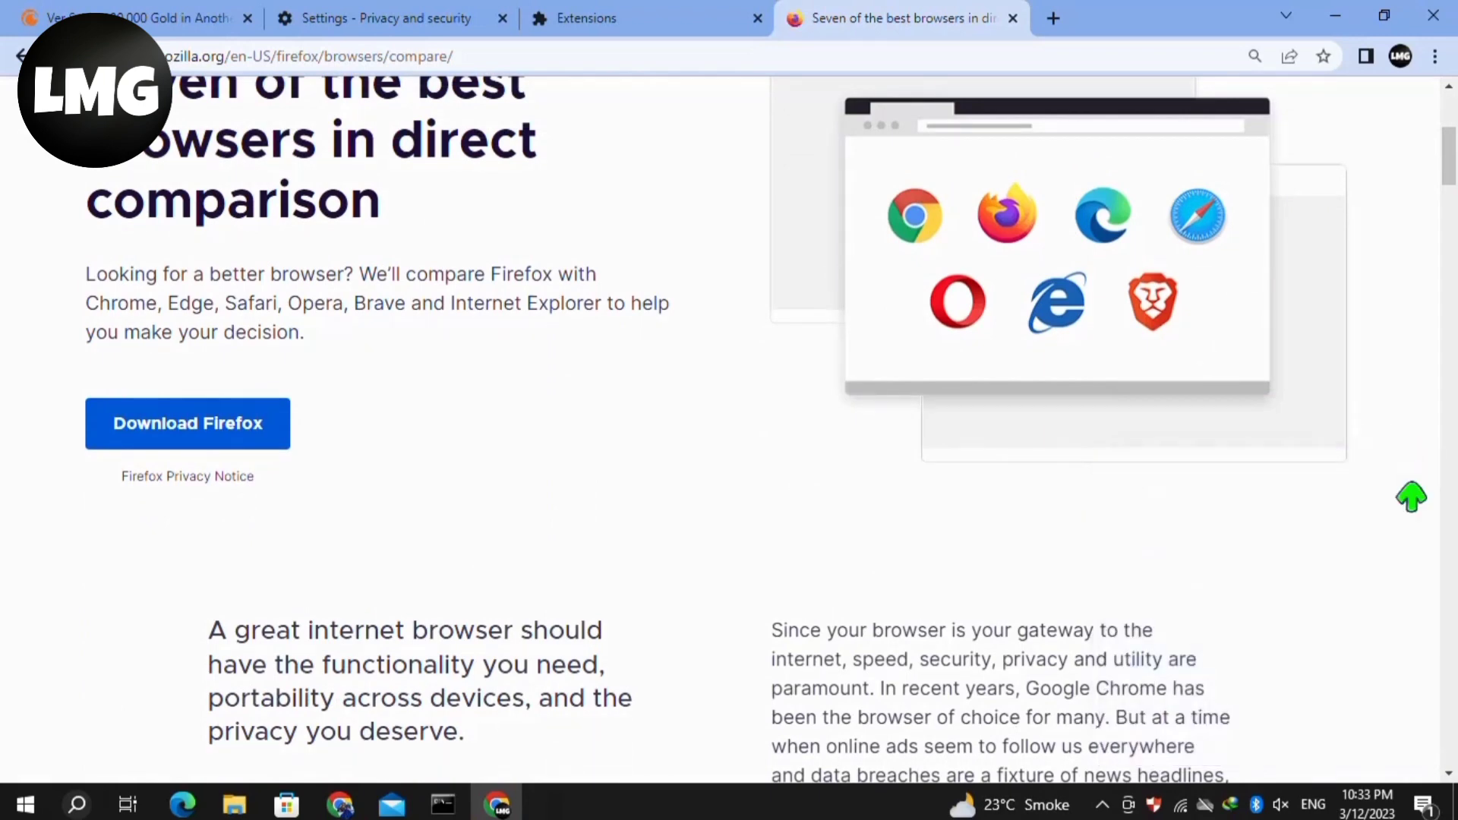
{"action": "mouse_move", "coordinate": [1198, 216]}
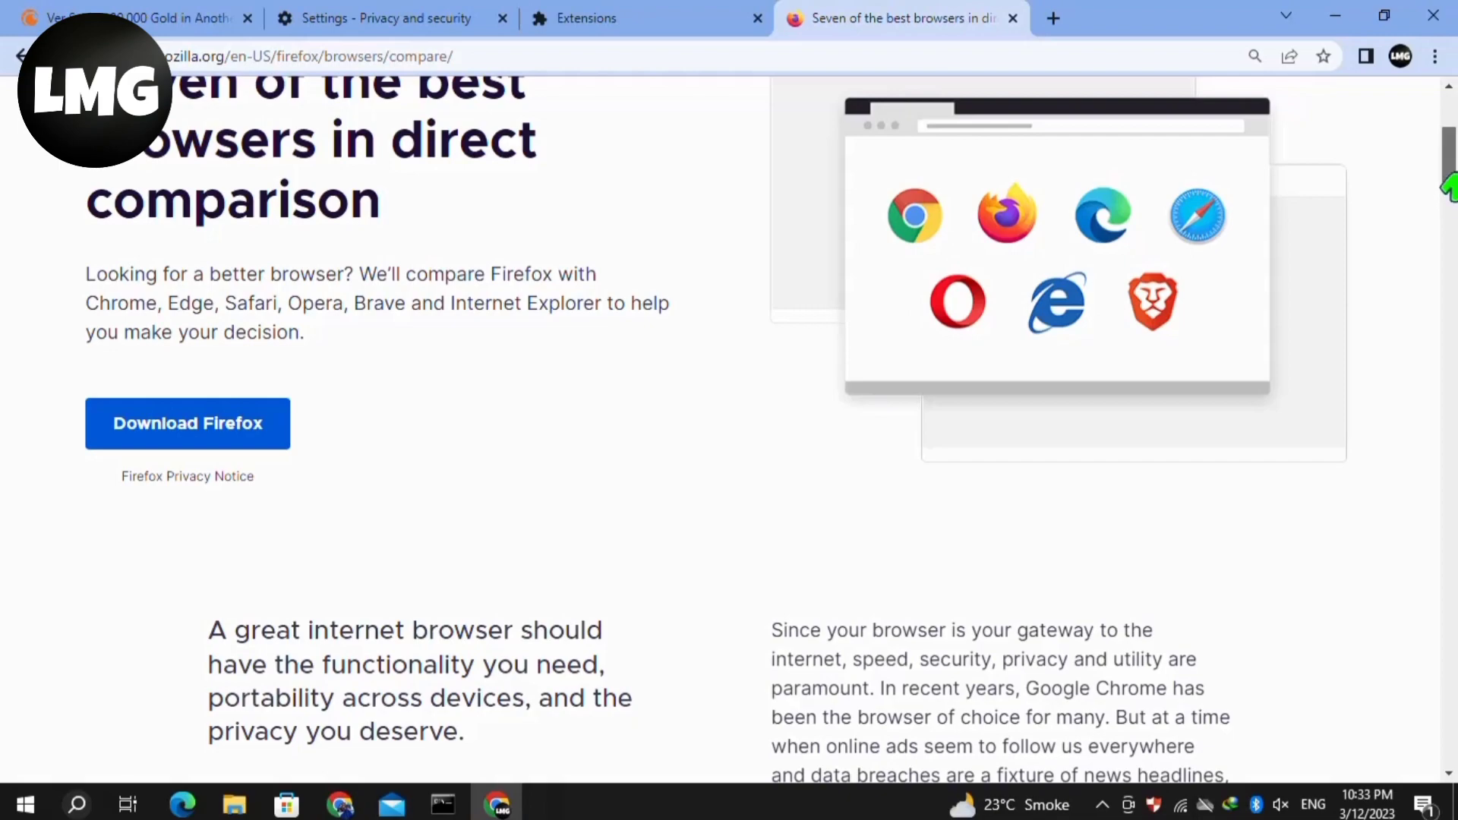
{"action": "scroll", "scroll_direction": "down", "scroll_amount": 3}
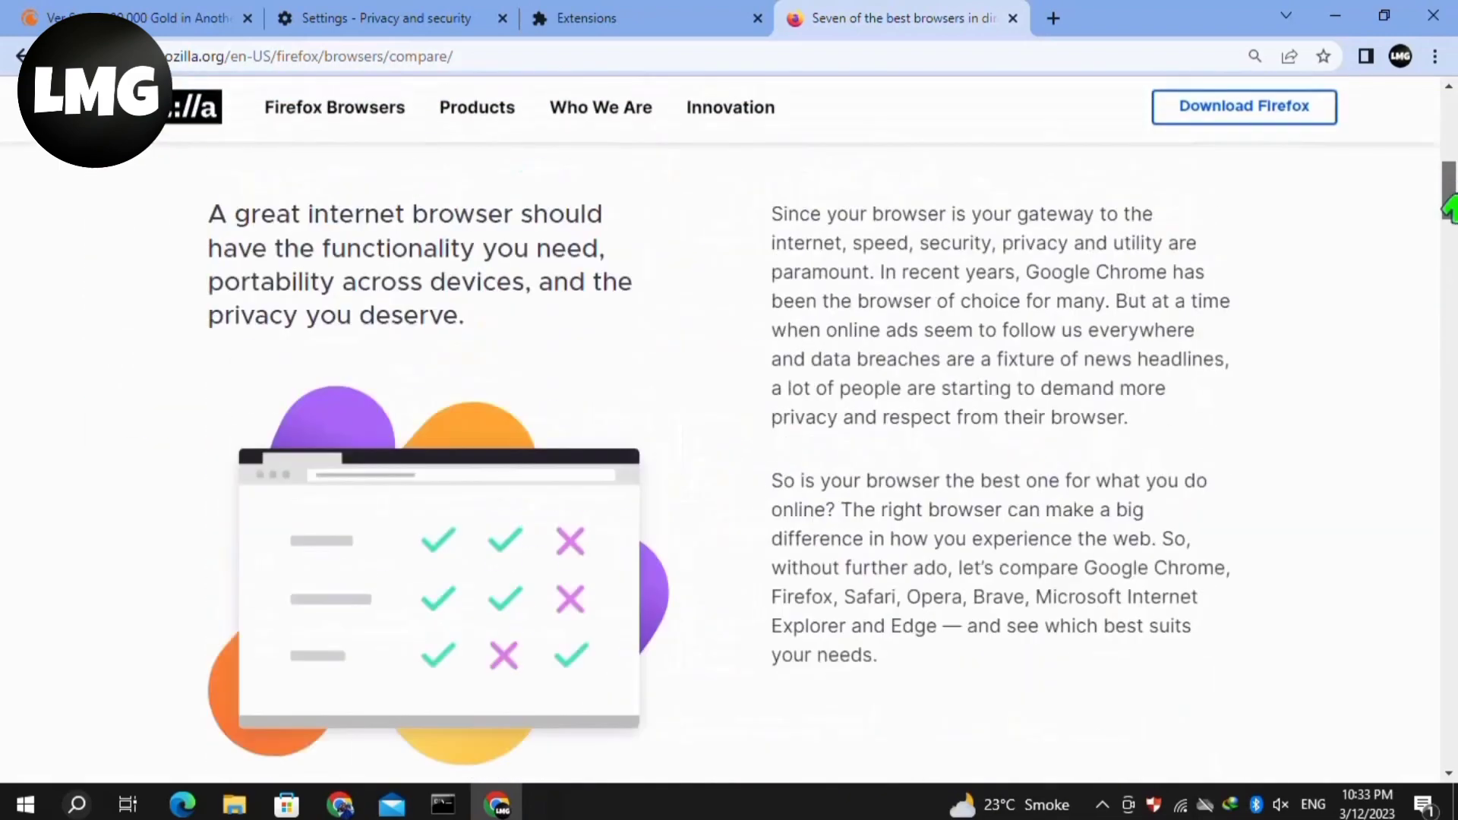
{"action": "scroll", "scroll_direction": "down", "scroll_amount": 3}
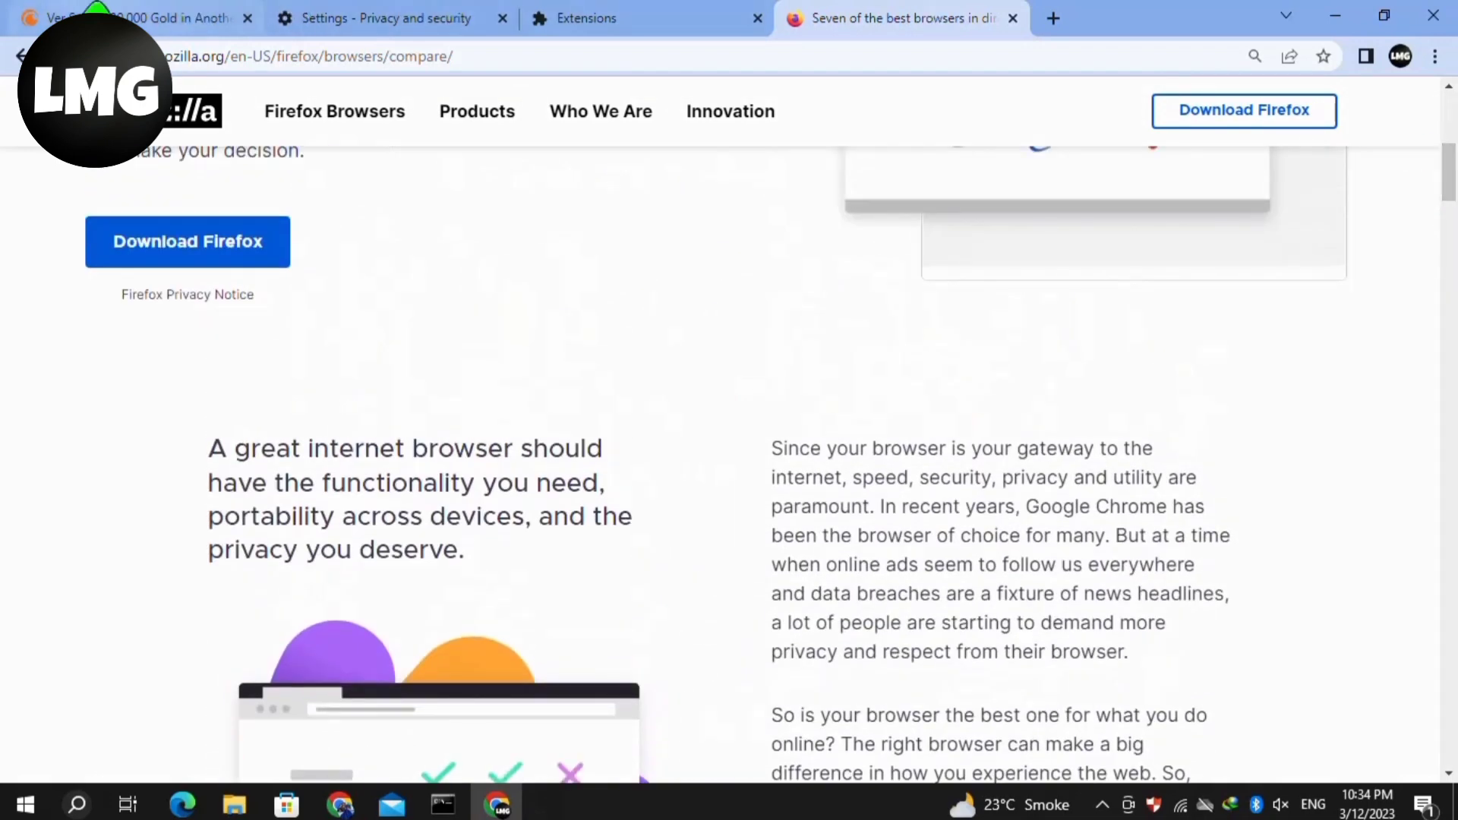
{"action": "left_click", "coordinate": [135, 18]}
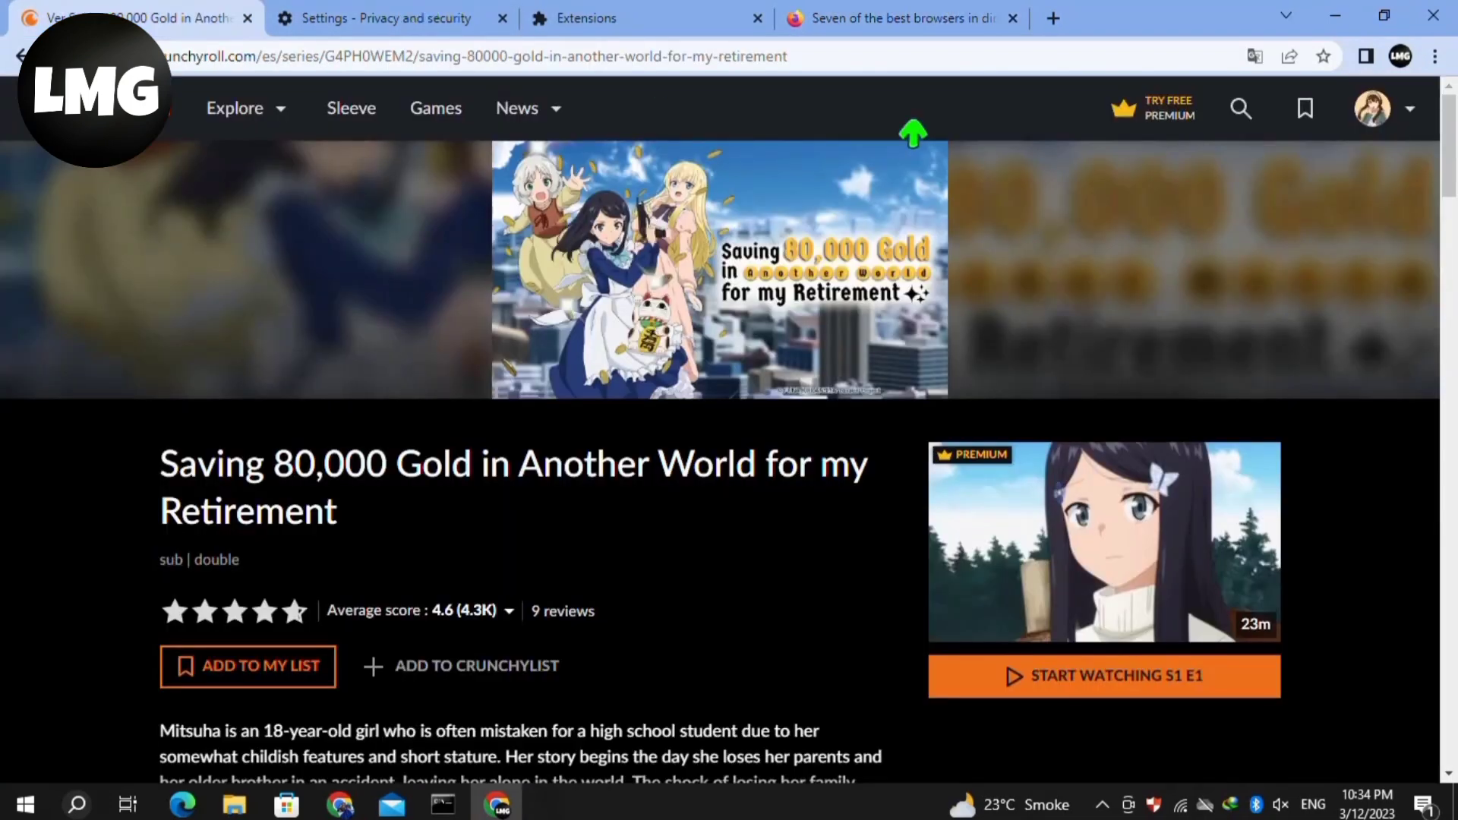